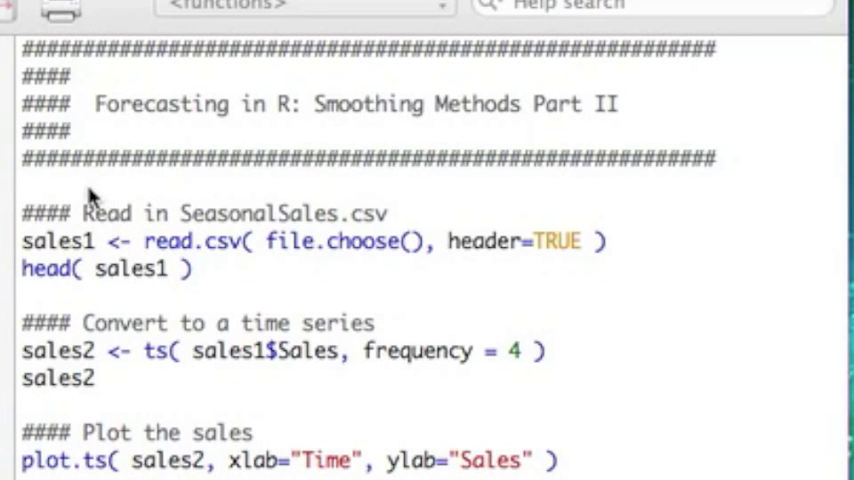
mouse_move(385, 230)
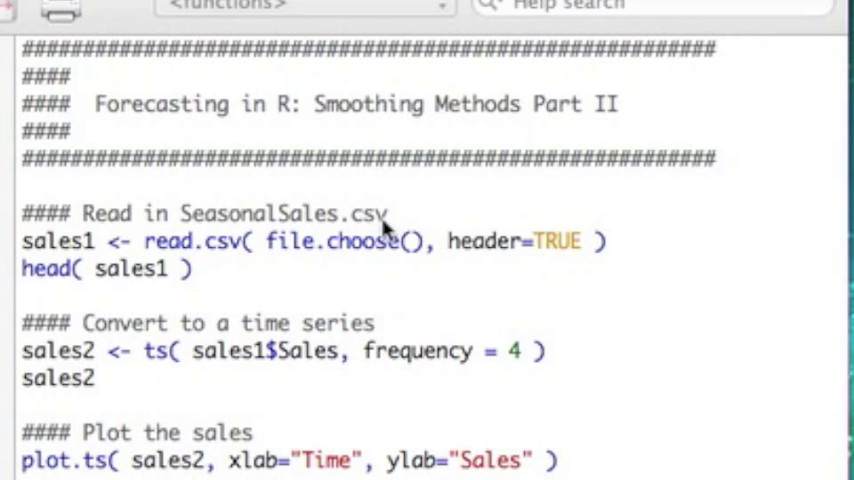
mouse_move(262, 305)
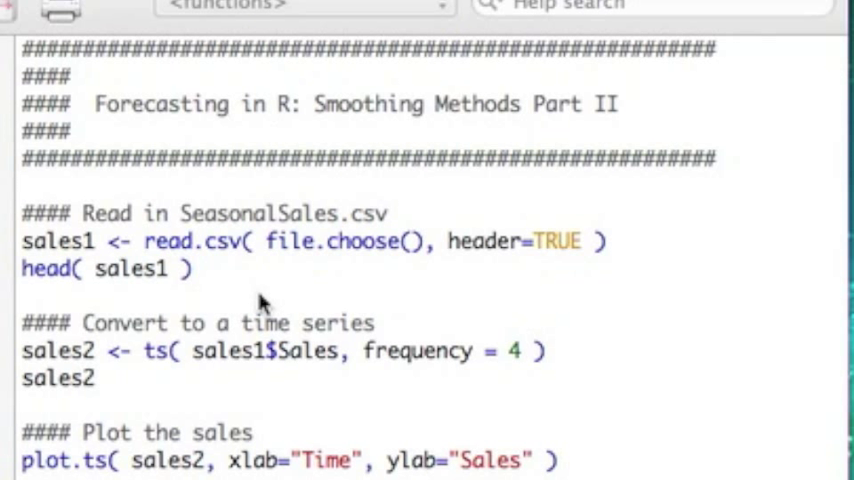
mouse_move(158, 307)
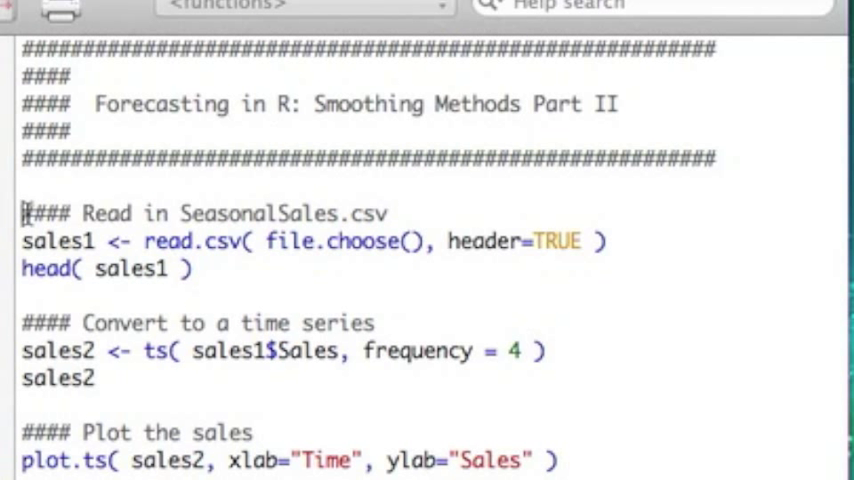
- Select the read.csv(file.choose()) lines that import SeasonalSales.csv
drag(24, 213, 30, 292)
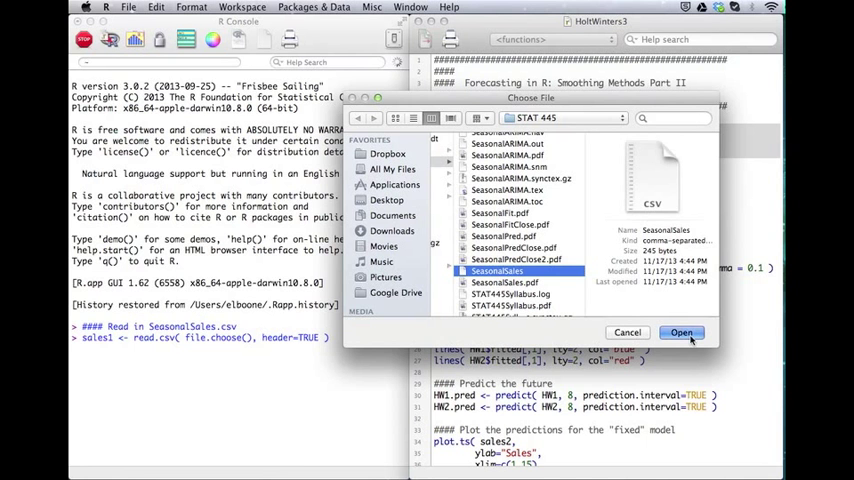
- Open SeasonalSales in the file chooser to load it into sales1
click(681, 332)
text(head( sales1 ))
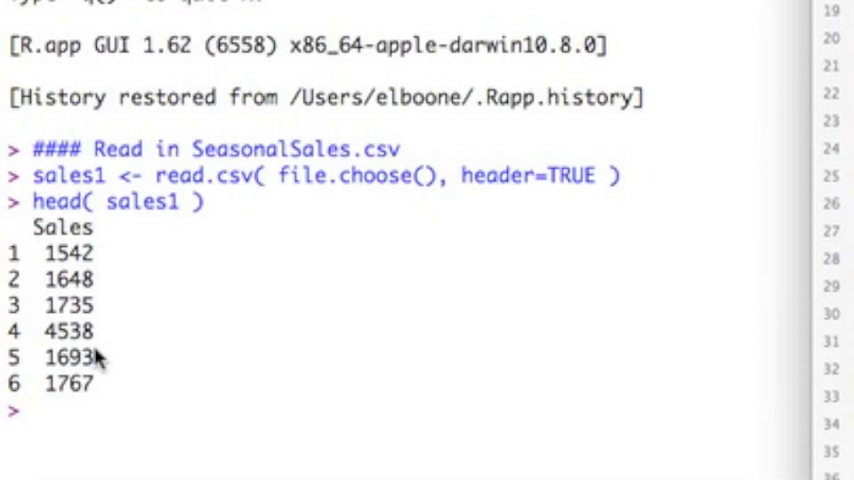
mouse_move(98, 393)
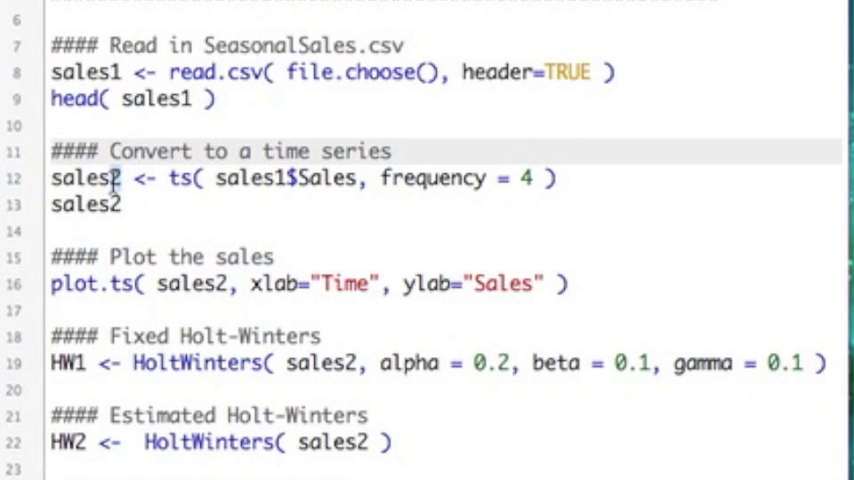
- Select and run the ts() lines creating the quarterly series sales2
double_click(83, 178)
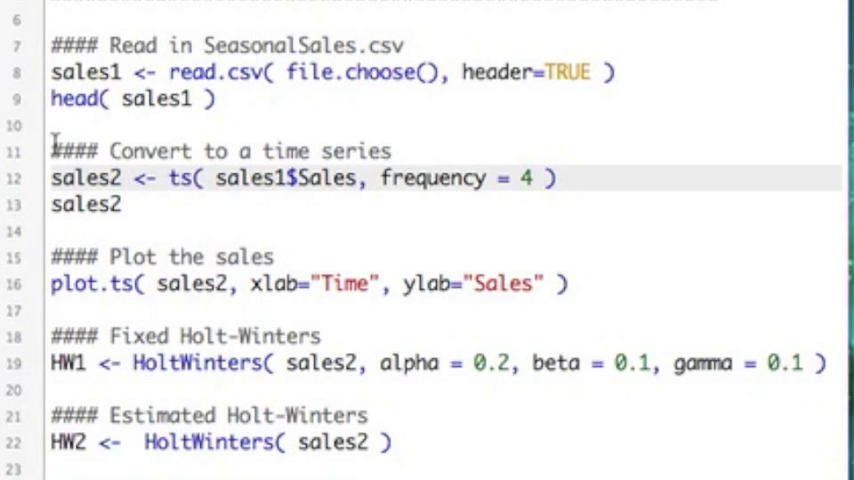
drag(52, 151, 120, 218)
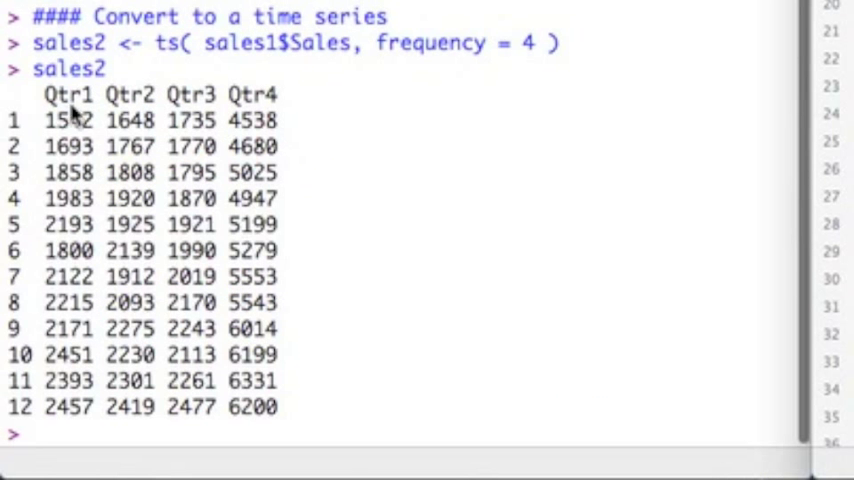
mouse_move(25, 170)
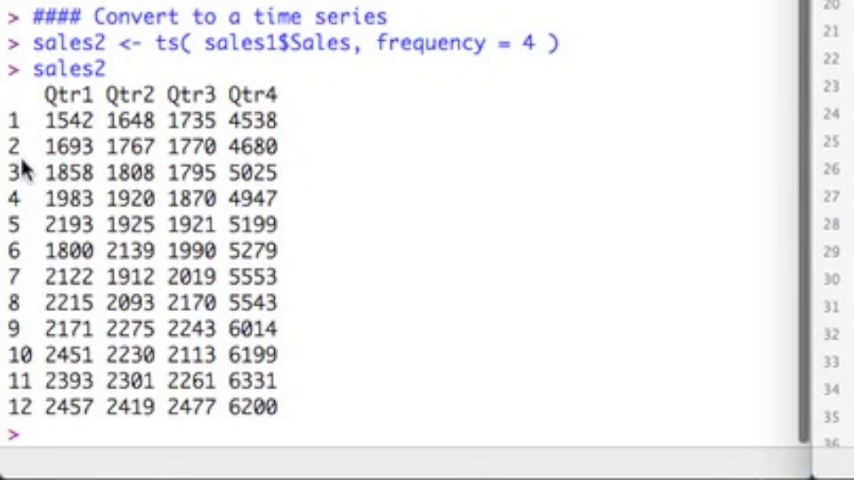
mouse_move(25, 428)
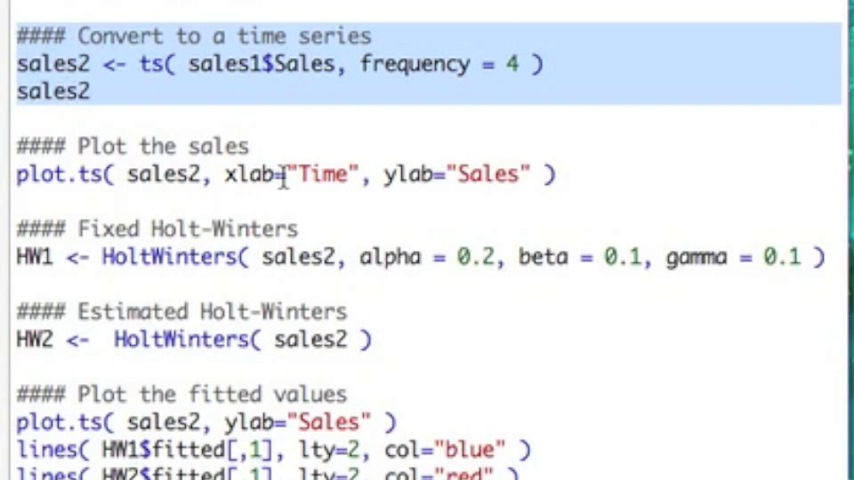
mouse_move(388, 175)
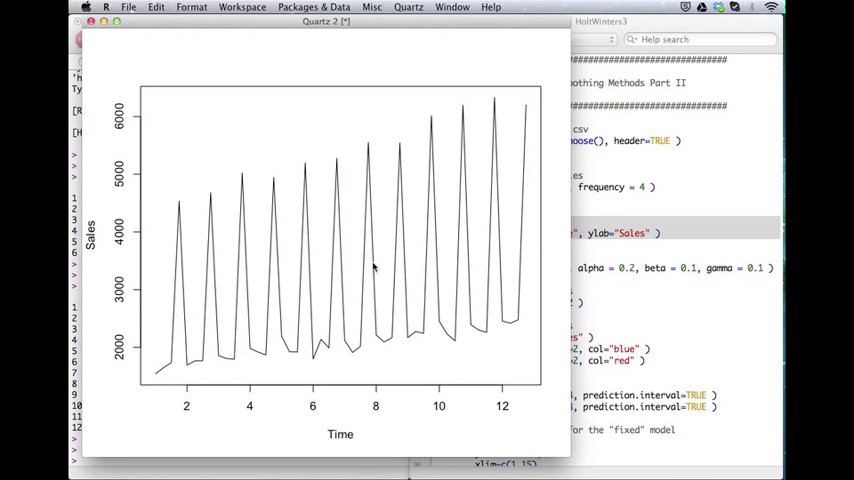
mouse_move(545, 238)
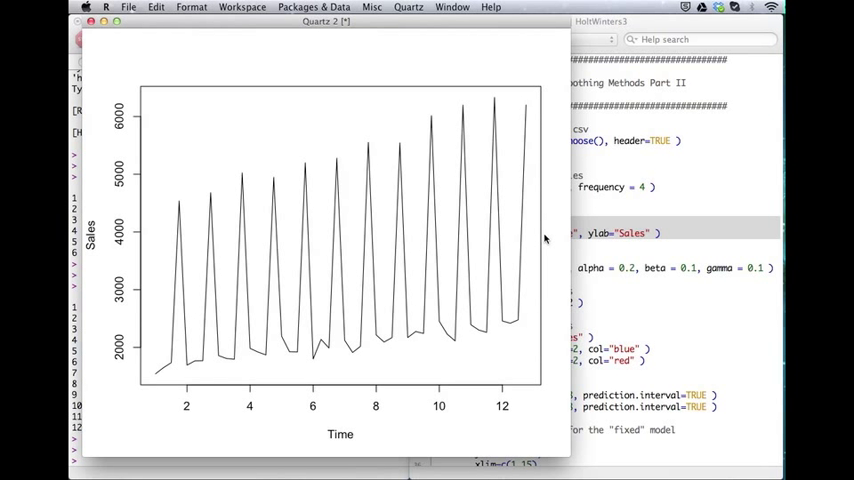
mouse_move(183, 234)
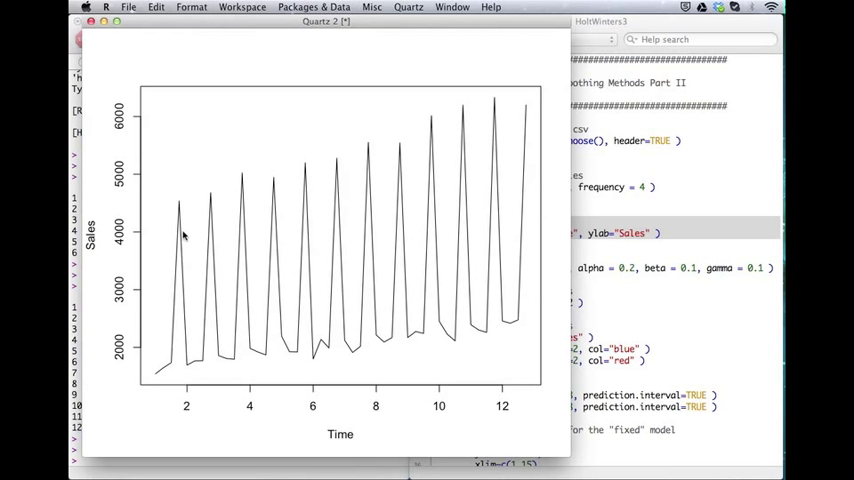
mouse_move(269, 207)
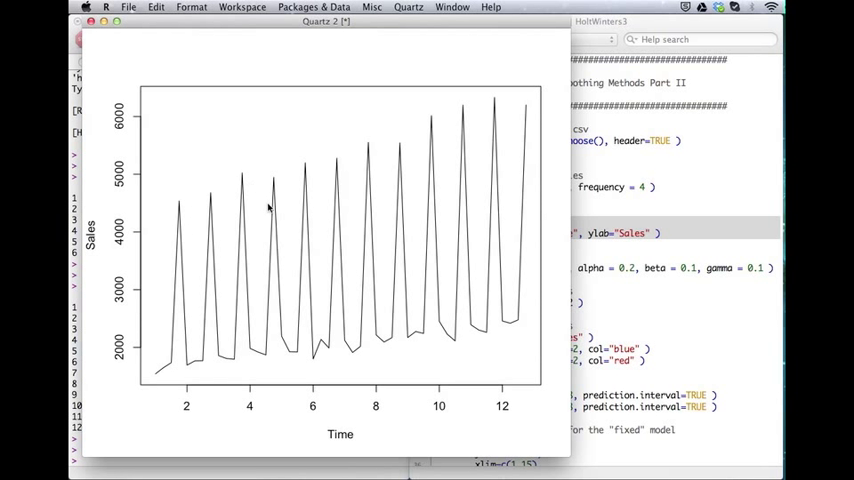
mouse_move(371, 349)
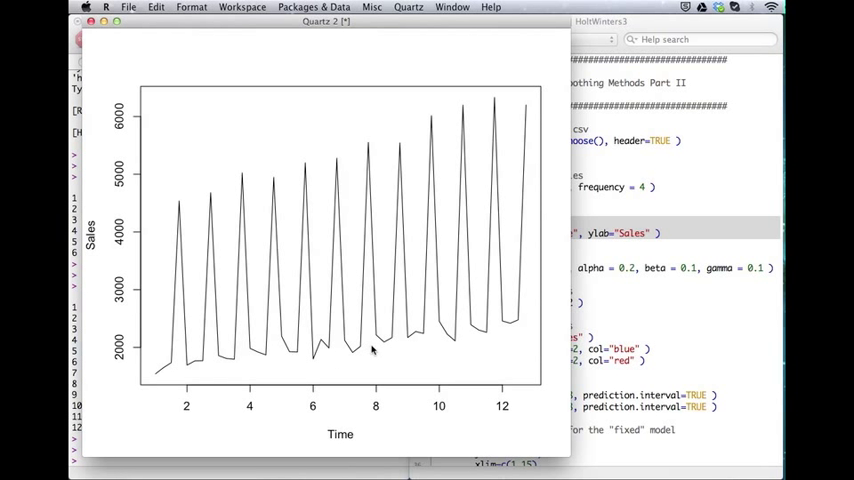
mouse_move(434, 203)
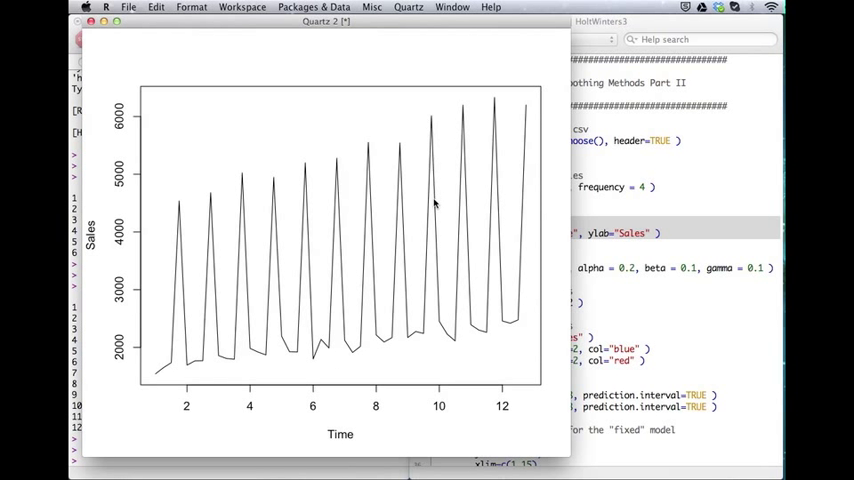
mouse_move(446, 333)
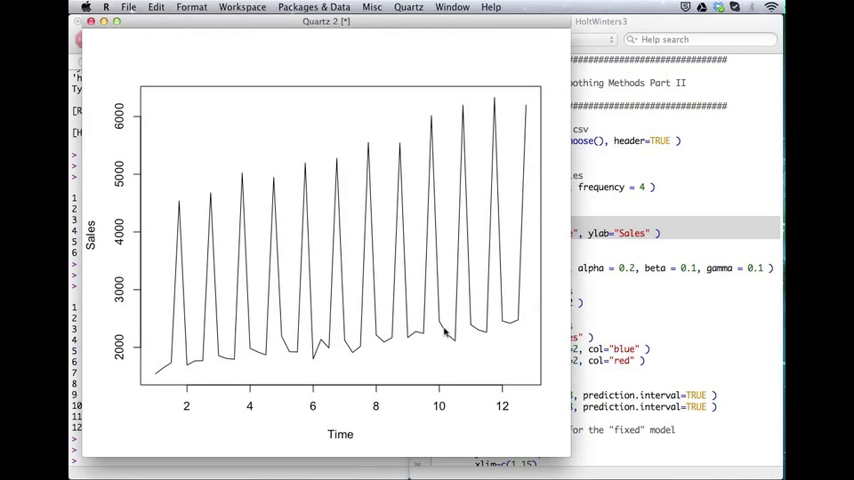
mouse_move(492, 340)
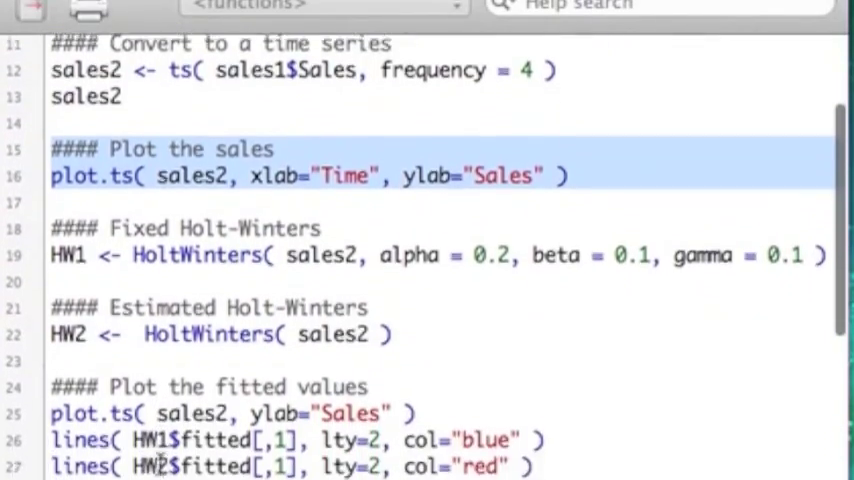
scroll(down, 3)
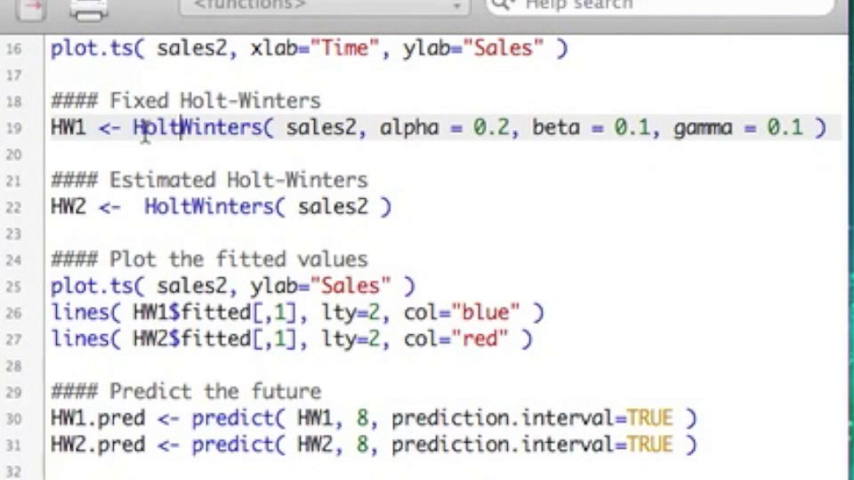
double_click(193, 127)
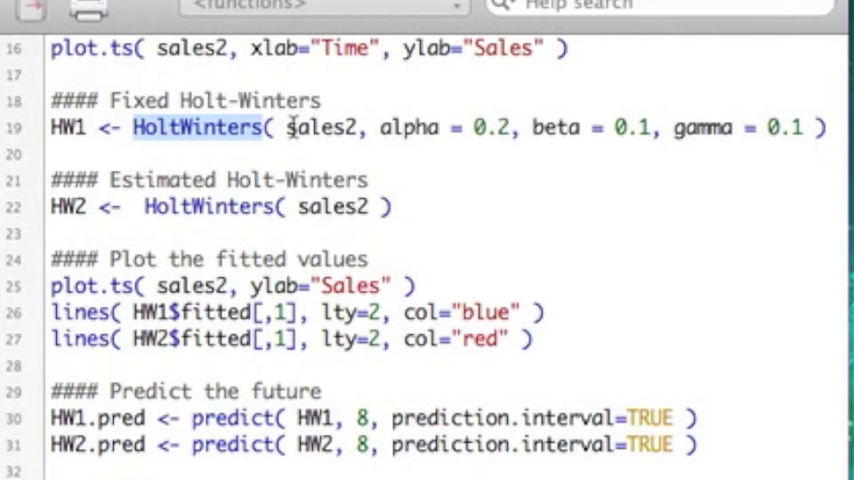
double_click(320, 127)
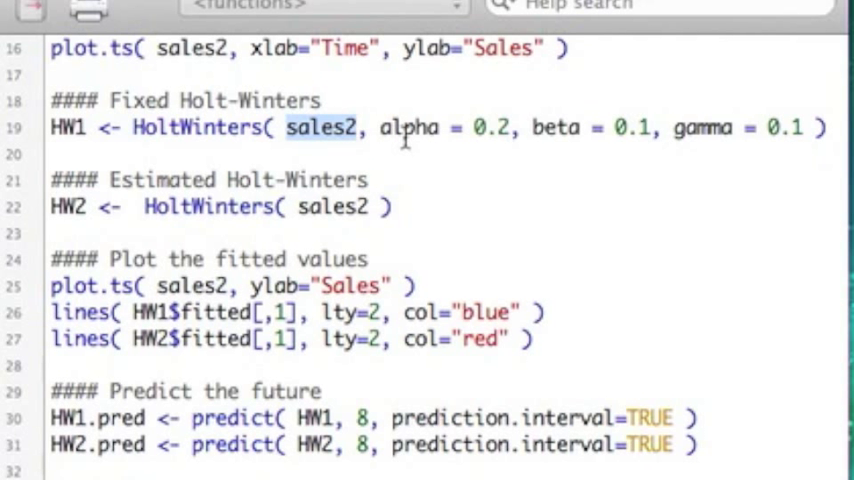
click(405, 128)
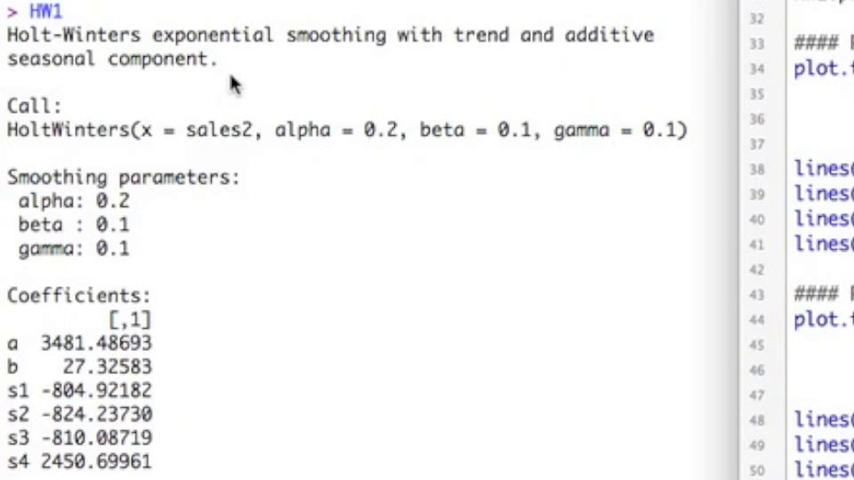
mouse_move(285, 140)
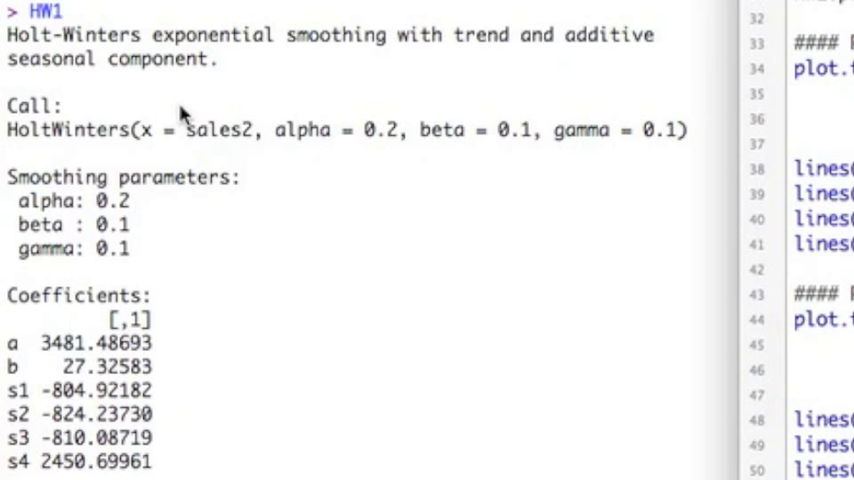
mouse_move(400, 48)
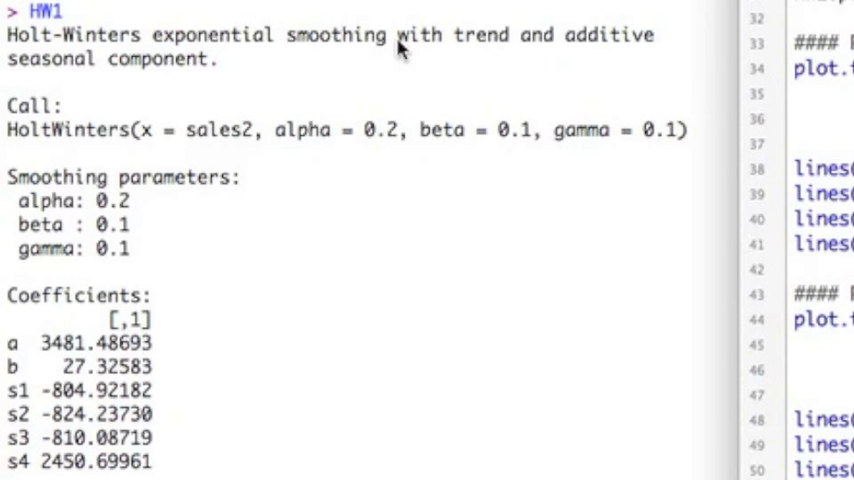
mouse_move(630, 60)
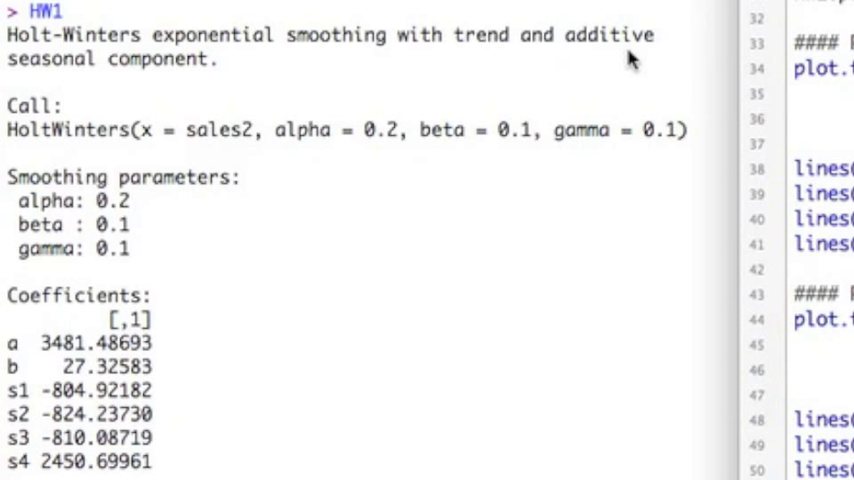
mouse_move(88, 229)
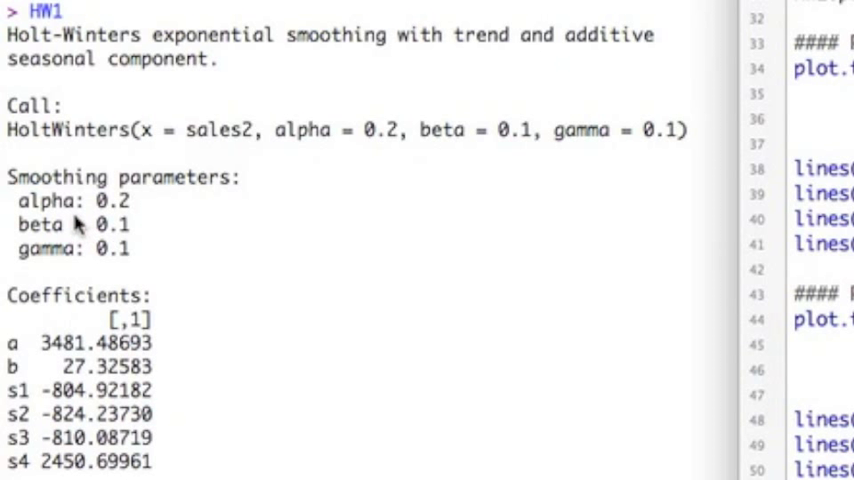
mouse_move(78, 247)
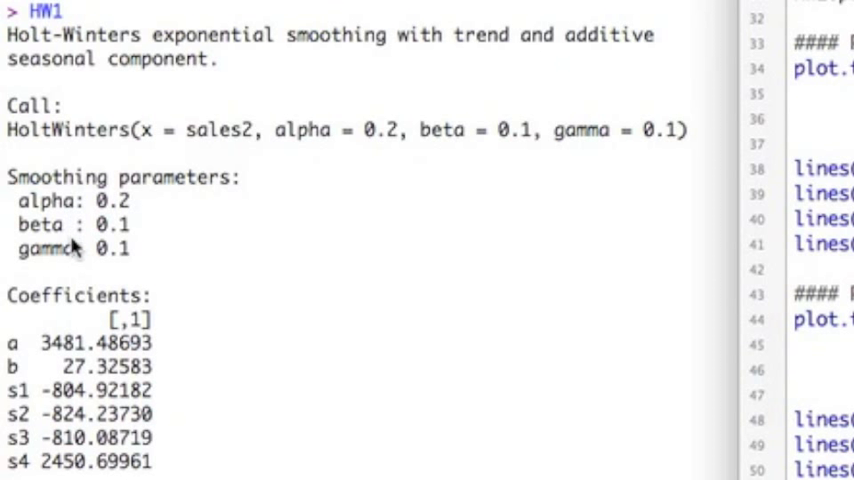
mouse_move(127, 223)
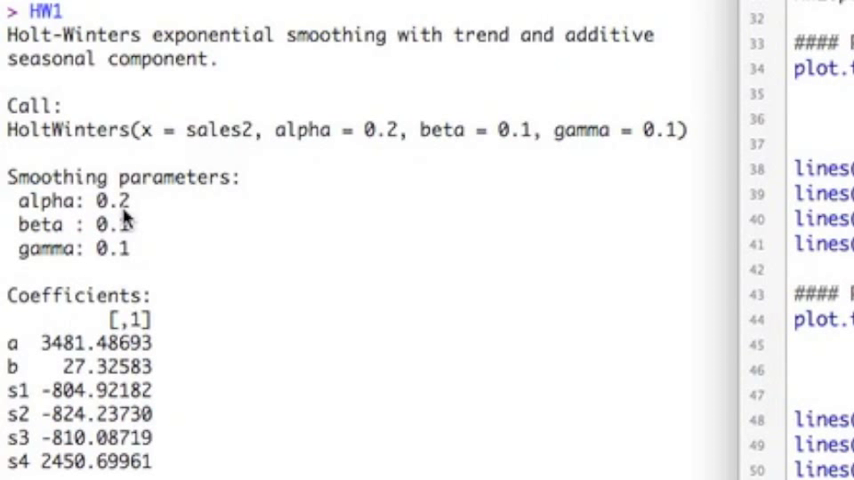
mouse_move(135, 268)
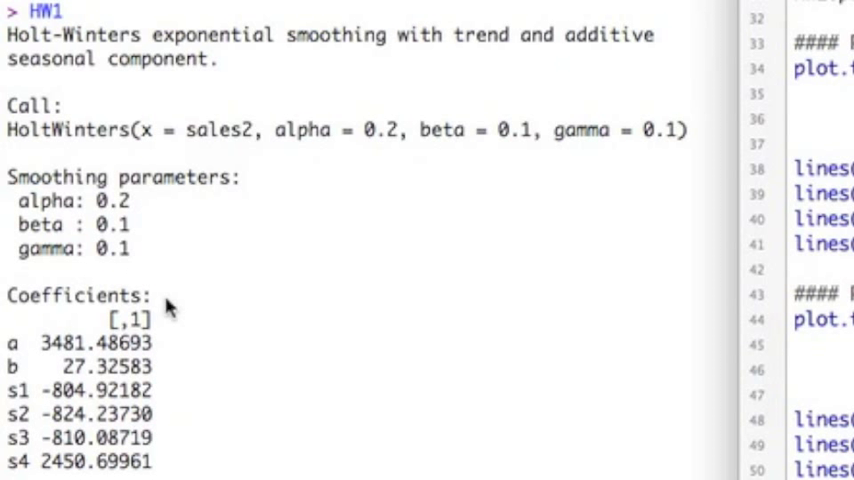
mouse_move(125, 360)
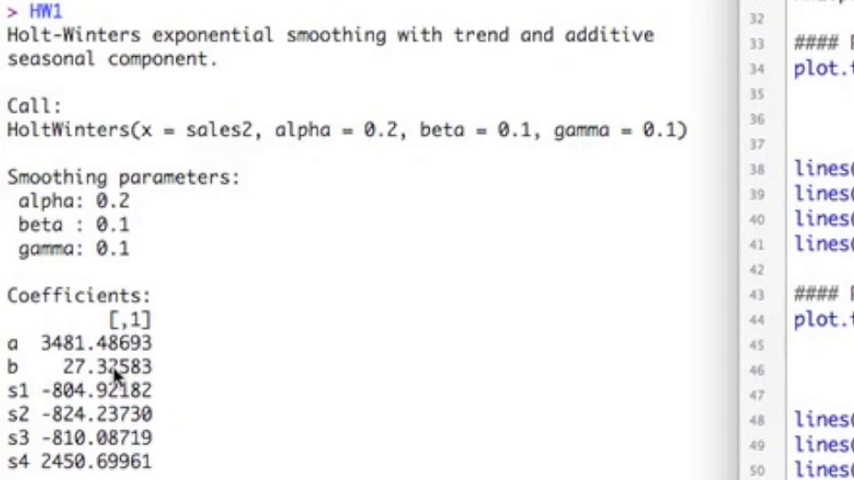
mouse_move(140, 410)
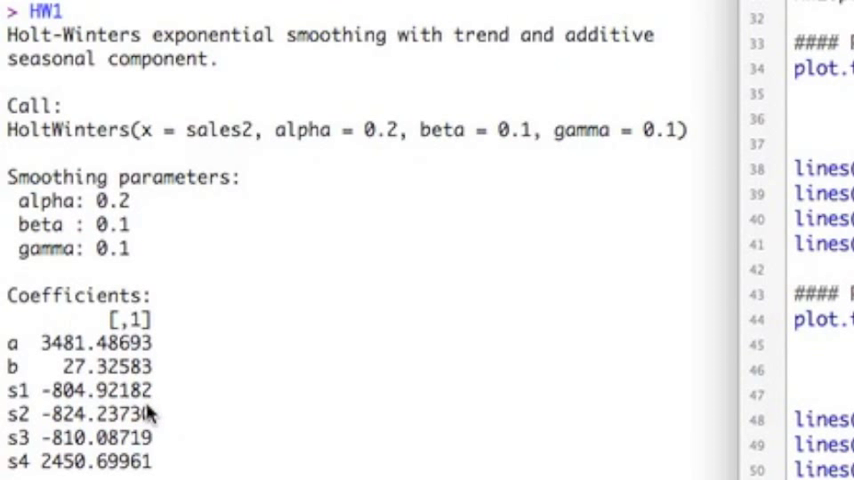
mouse_move(130, 405)
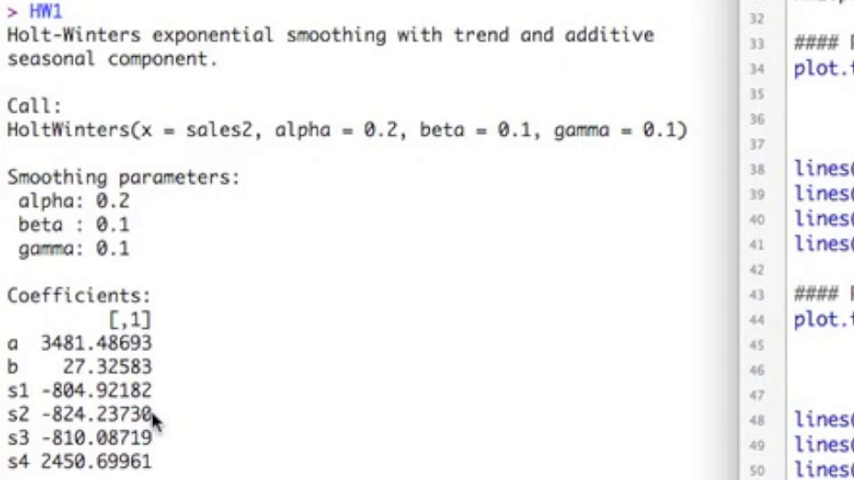
mouse_move(150, 435)
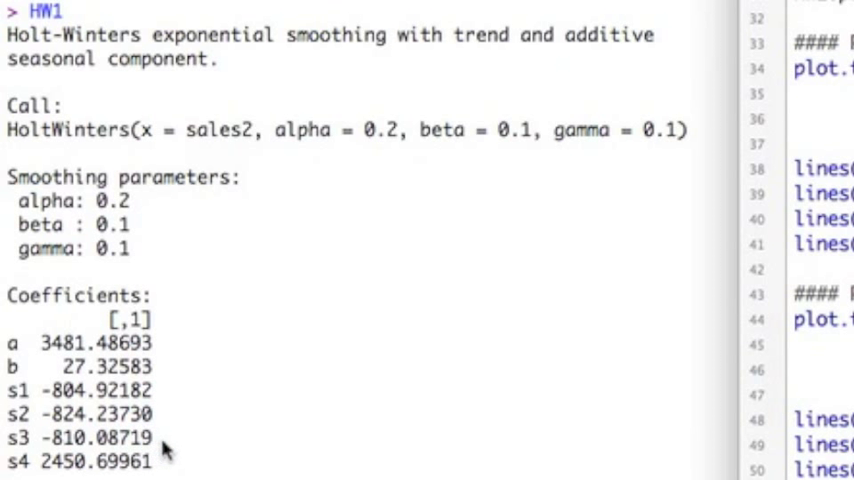
mouse_move(45, 470)
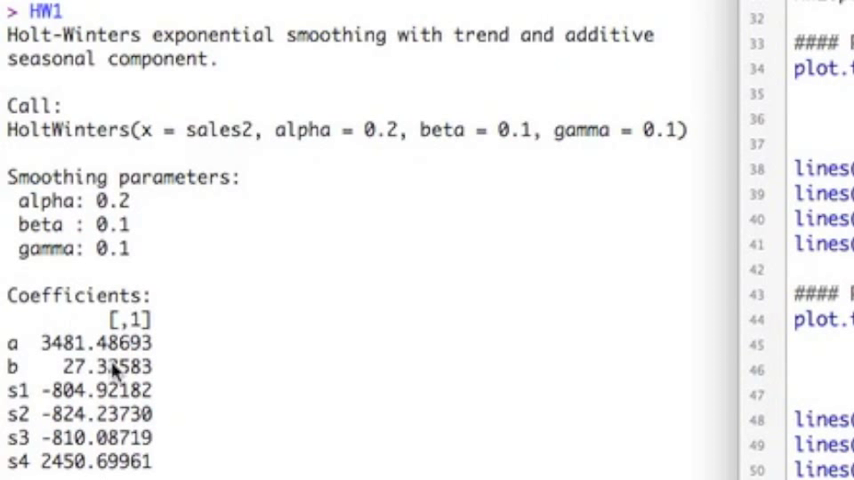
mouse_move(318, 75)
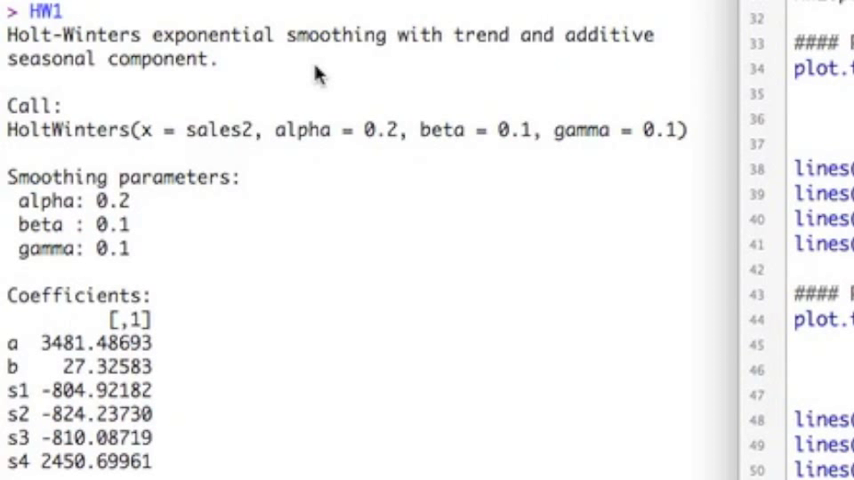
mouse_move(60, 378)
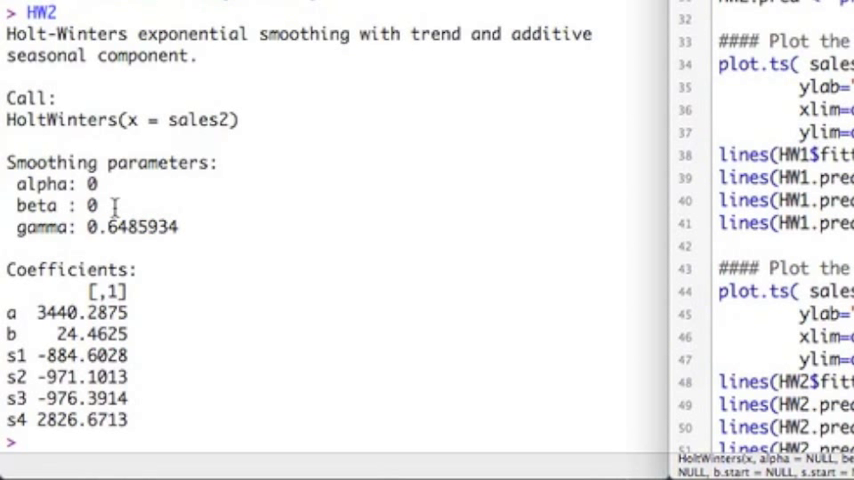
mouse_move(72, 295)
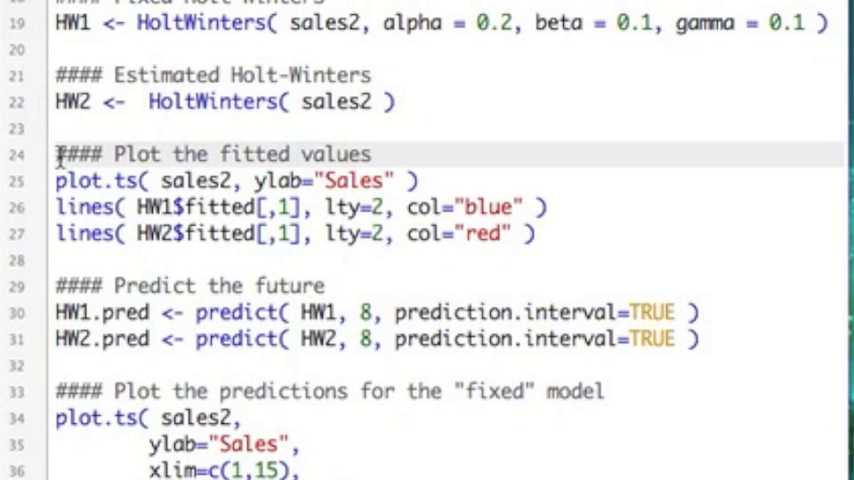
mouse_move(368, 153)
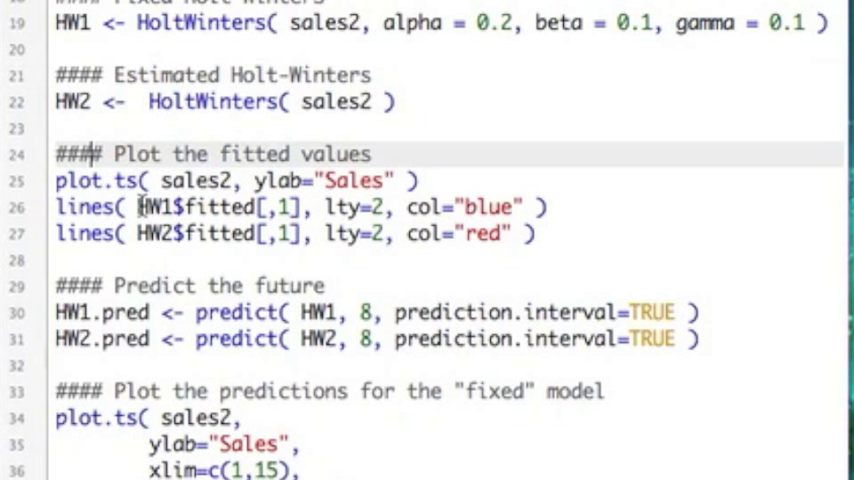
double_click(190, 207)
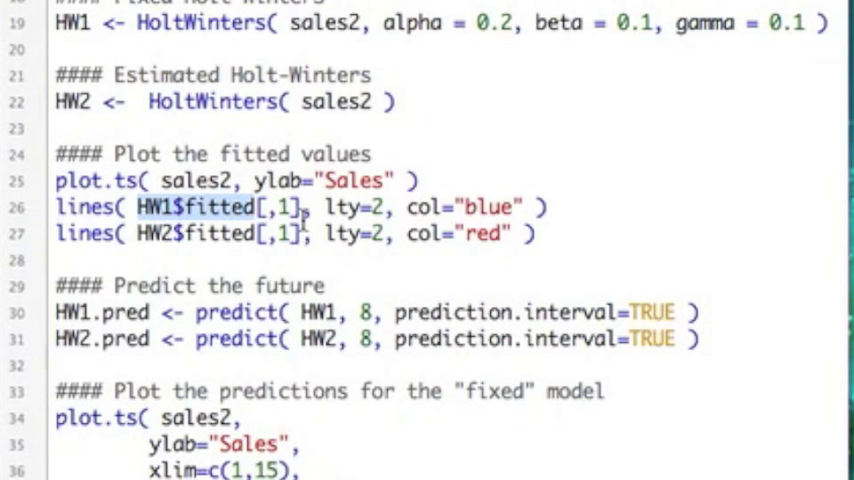
click(470, 207)
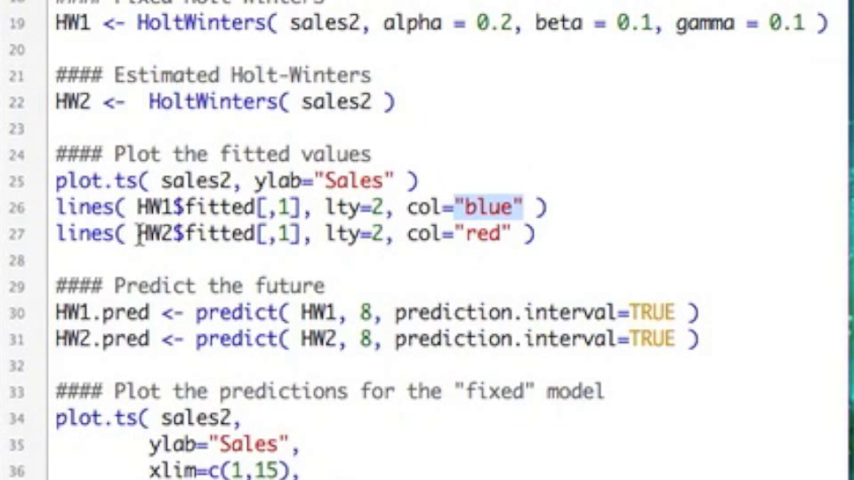
double_click(185, 234)
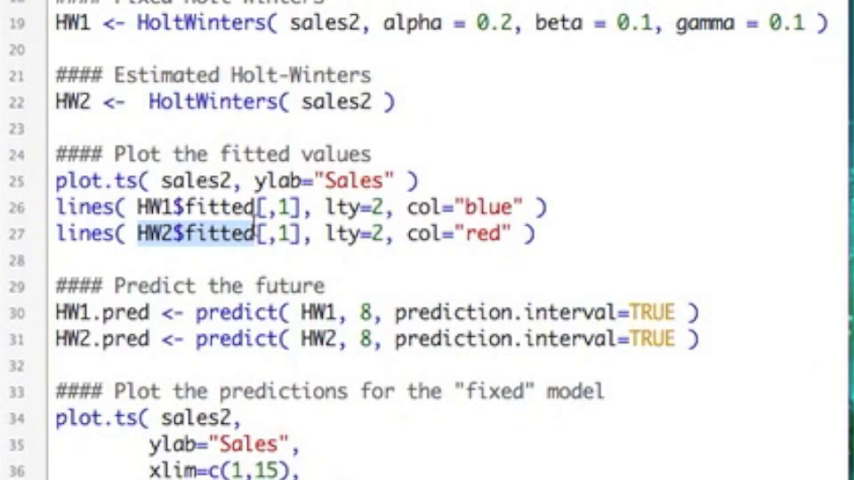
click(475, 234)
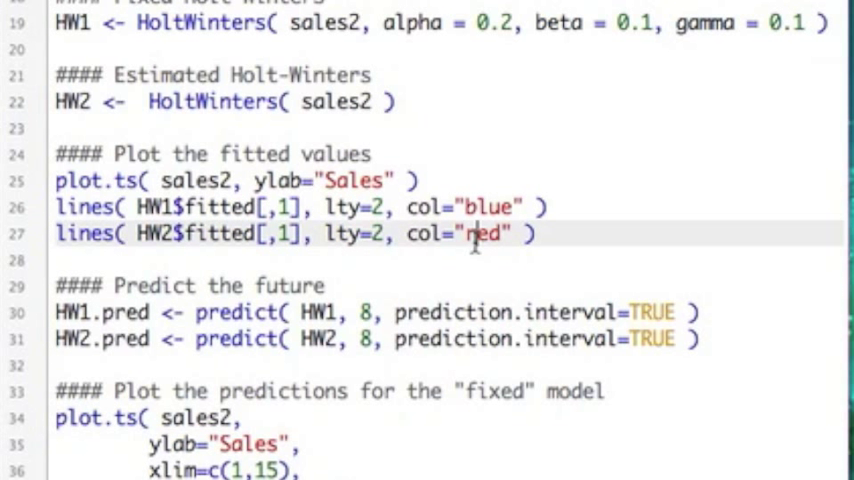
mouse_move(540, 210)
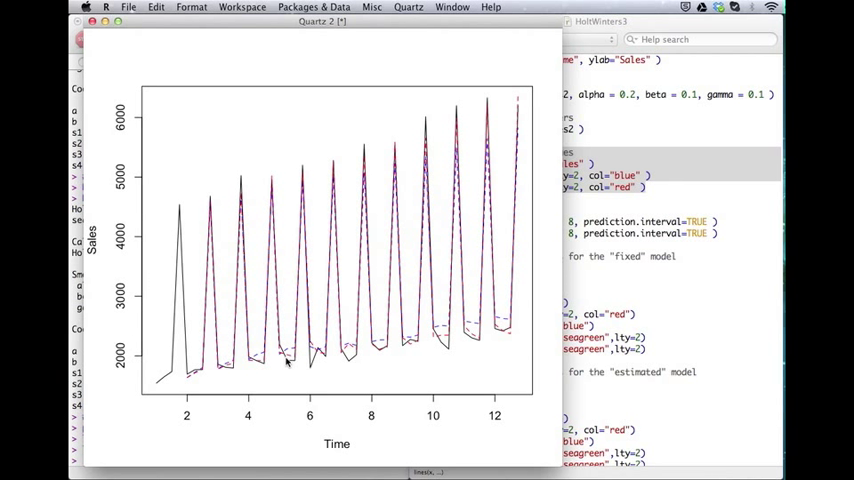
mouse_move(391, 358)
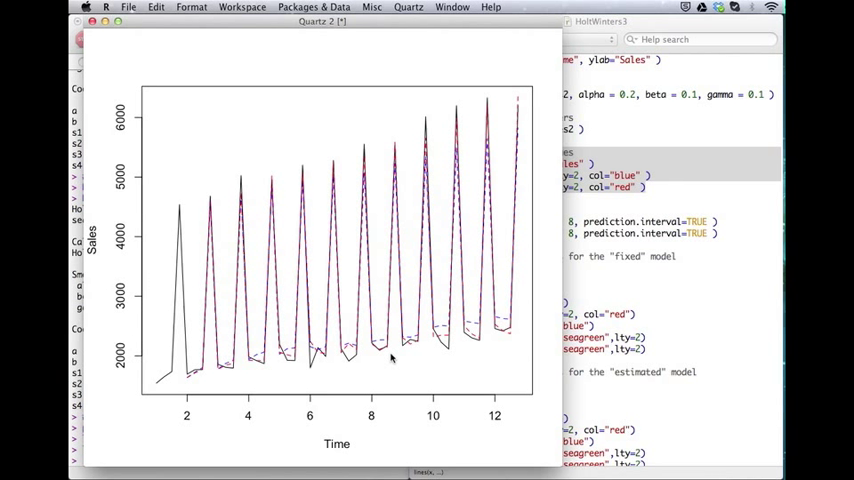
mouse_move(417, 347)
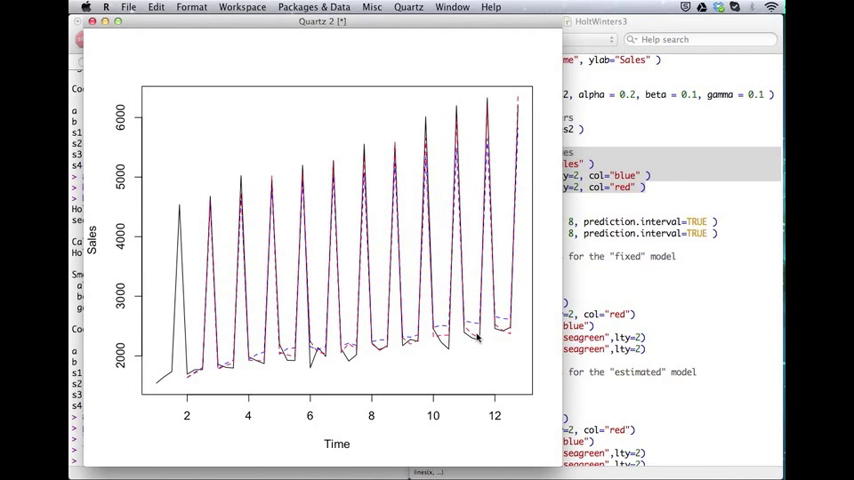
mouse_move(507, 337)
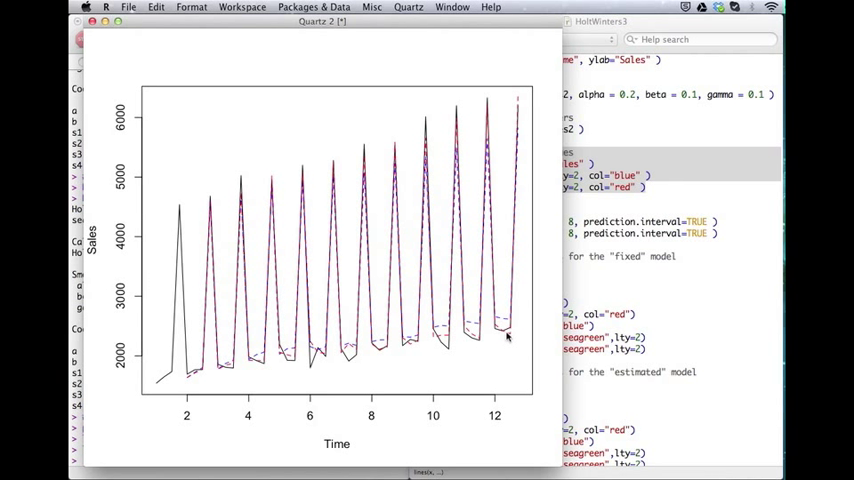
mouse_move(335, 359)
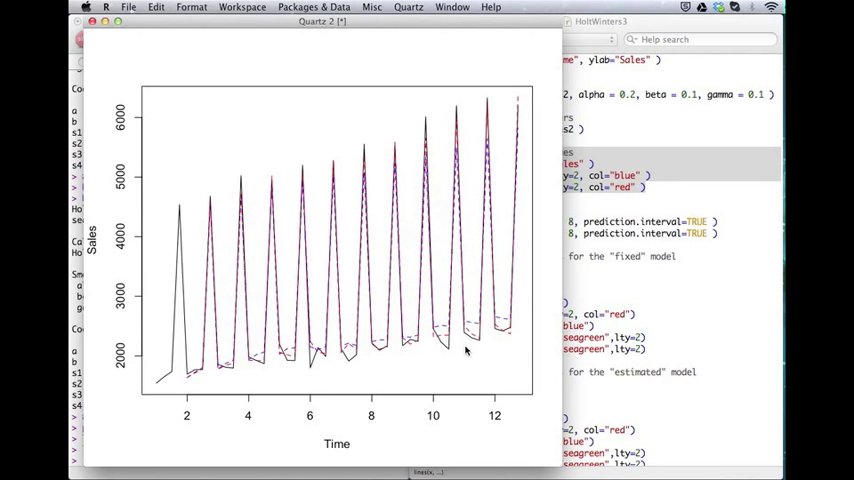
mouse_move(207, 142)
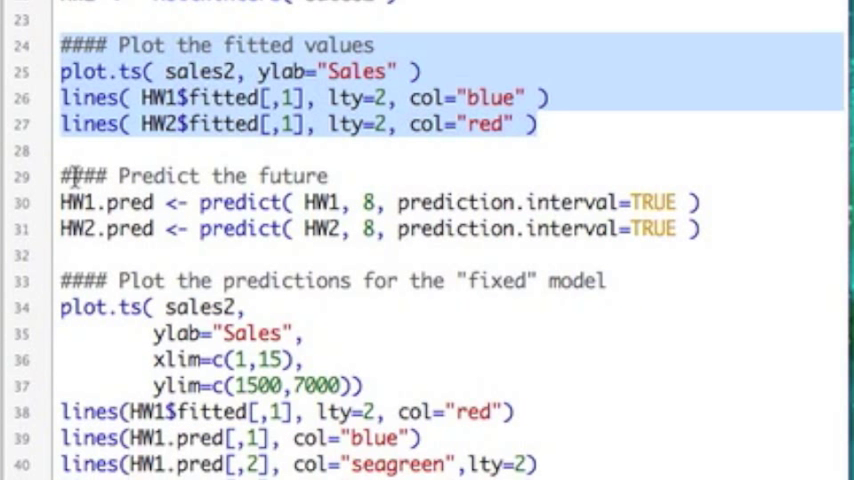
- Run the predict() lines for 8-quarter forecasts with prediction intervals
click(204, 202)
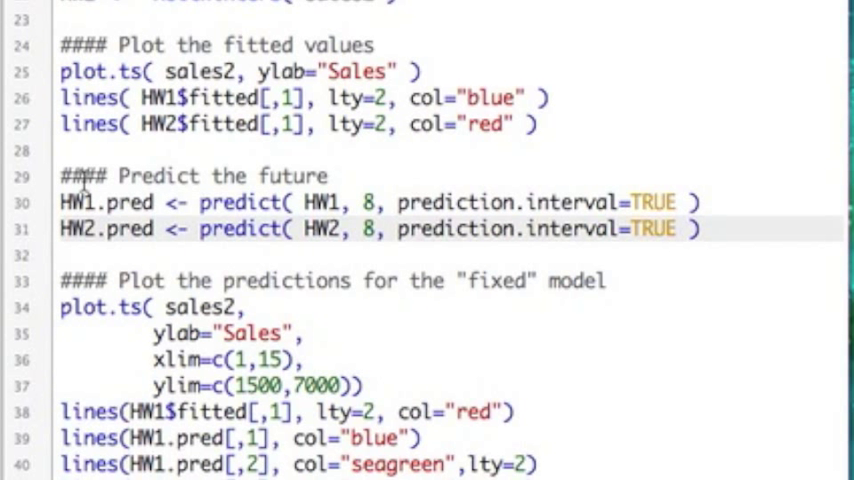
drag(60, 176, 75, 256)
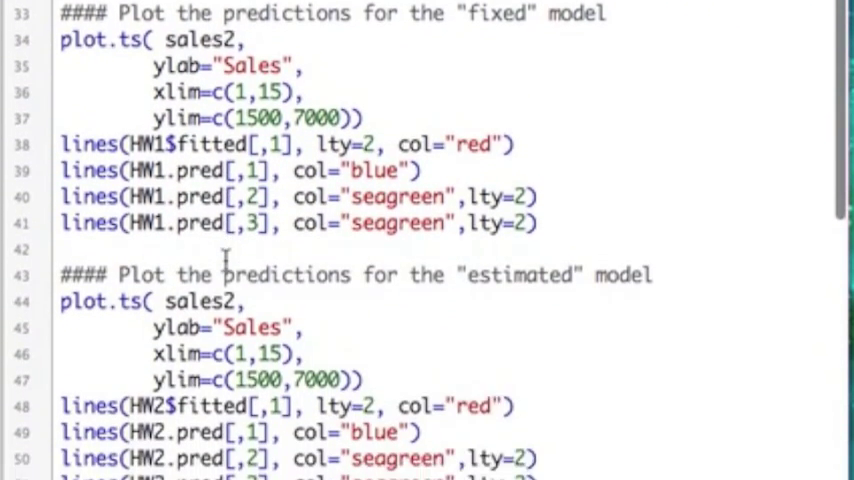
scroll(down, 3)
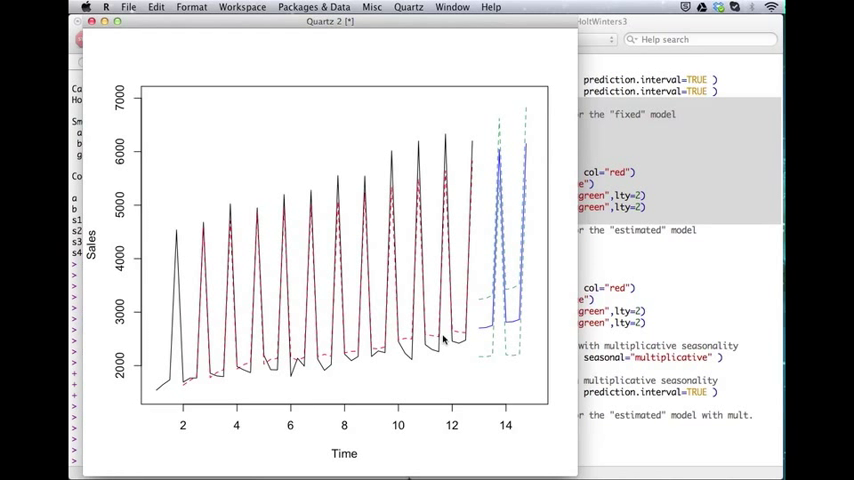
mouse_move(525, 287)
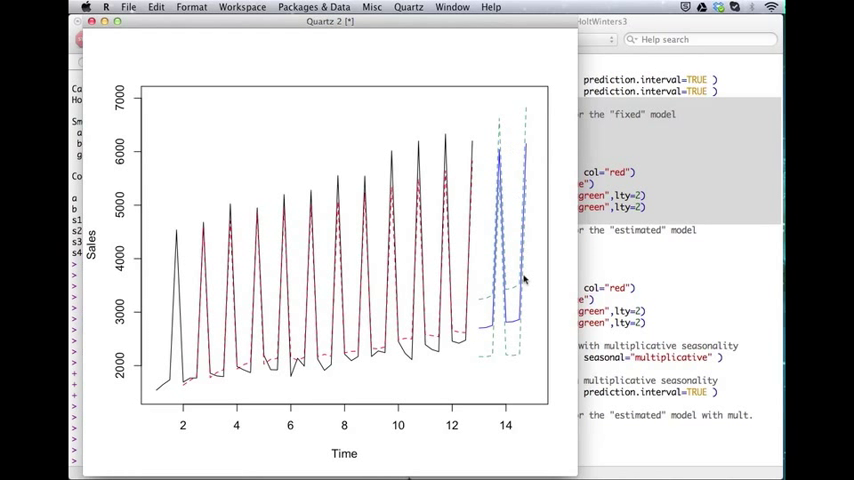
mouse_move(495, 295)
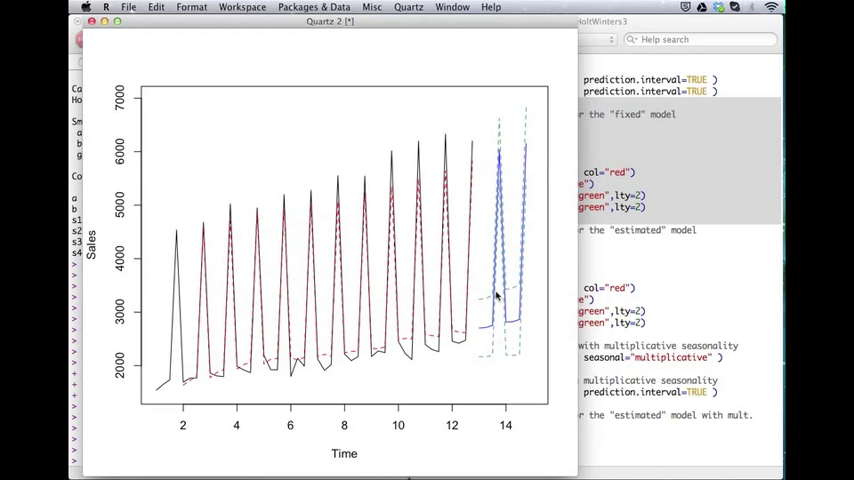
mouse_move(458, 338)
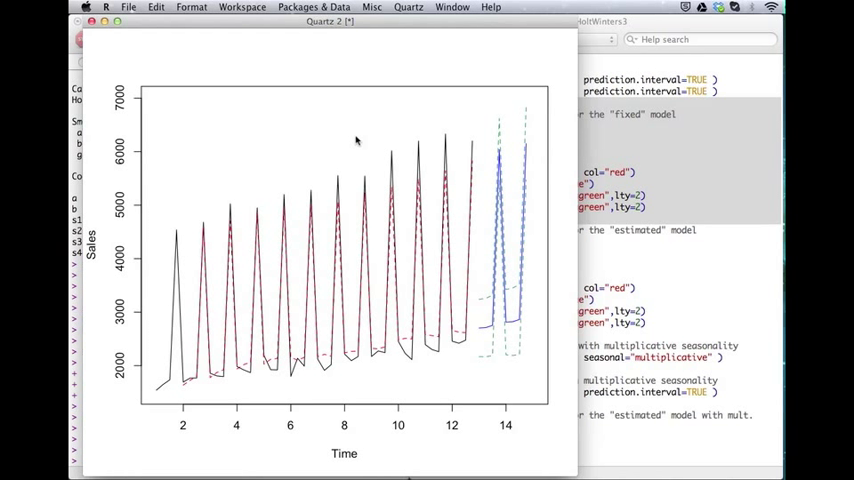
mouse_move(133, 48)
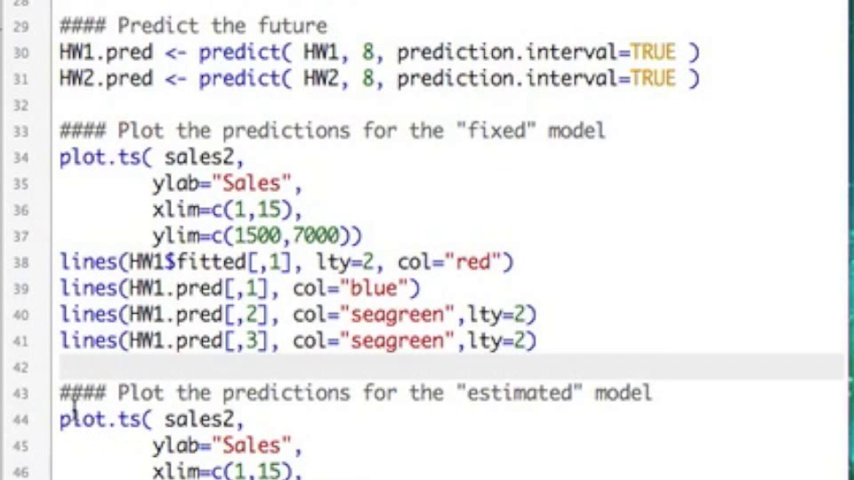
- Select the 'Plot the predictions for the estimated model' code block
drag(75, 392, 310, 470)
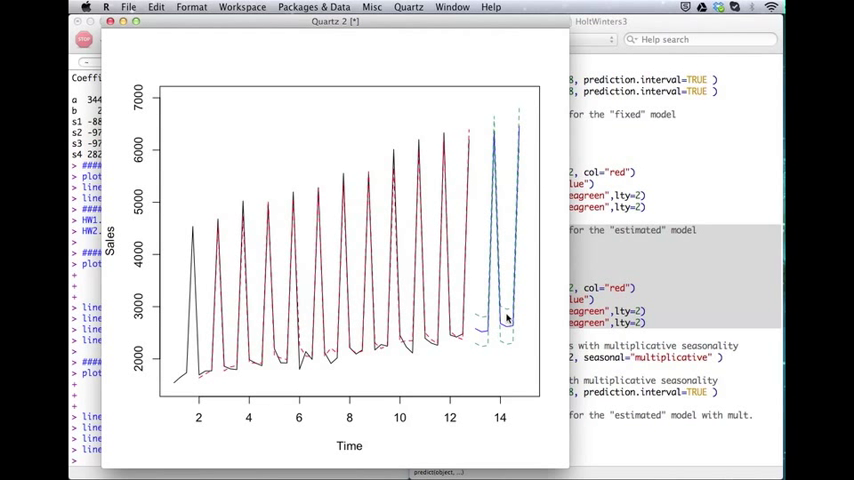
mouse_move(484, 350)
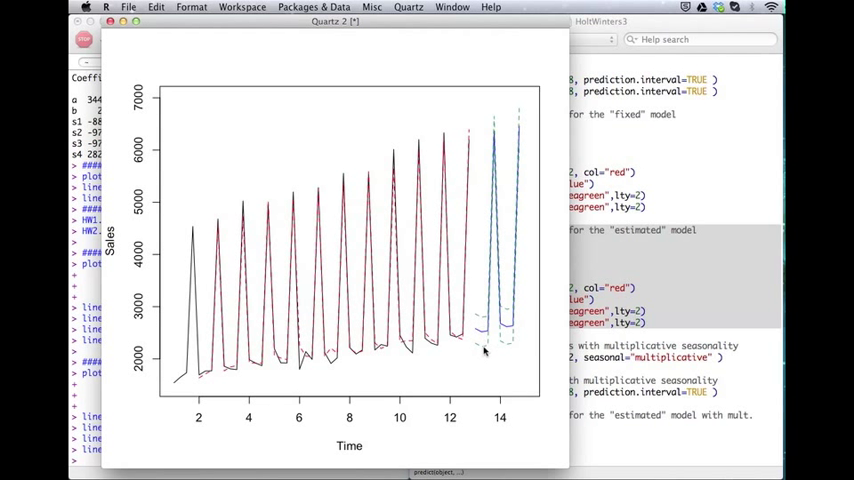
mouse_move(483, 347)
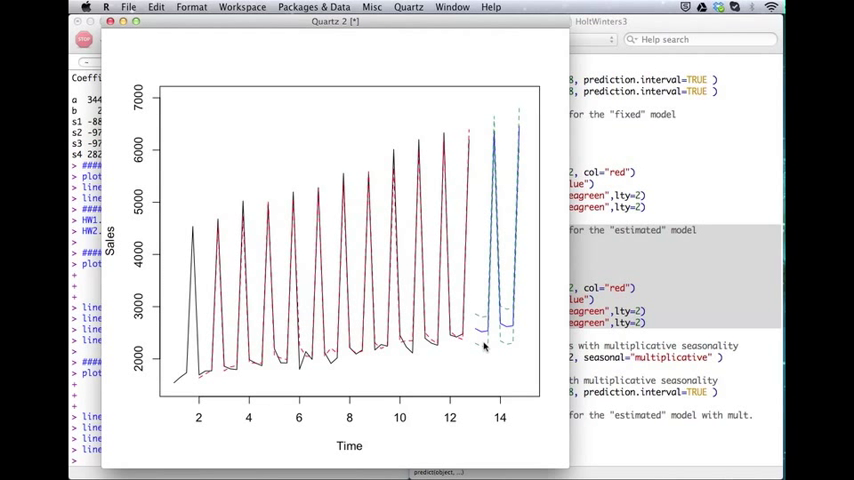
mouse_move(188, 96)
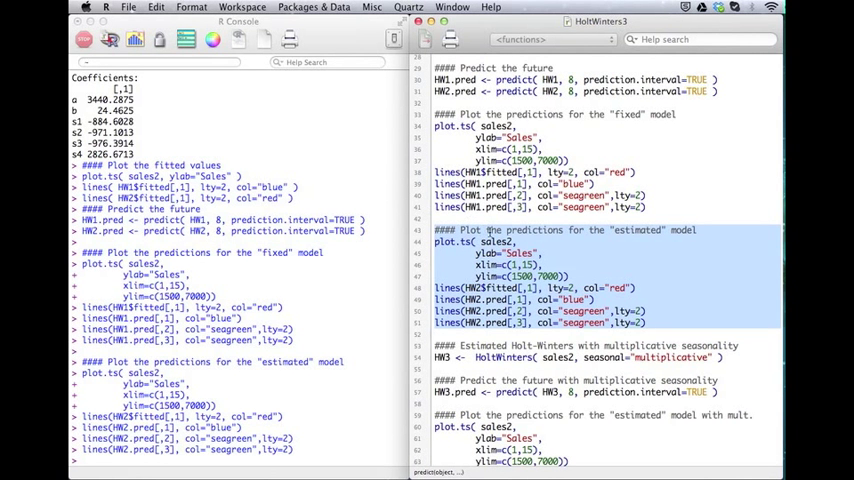
- Deselect the plotting code and print HW1.pred and HW2.pred forecasts
click(490, 188)
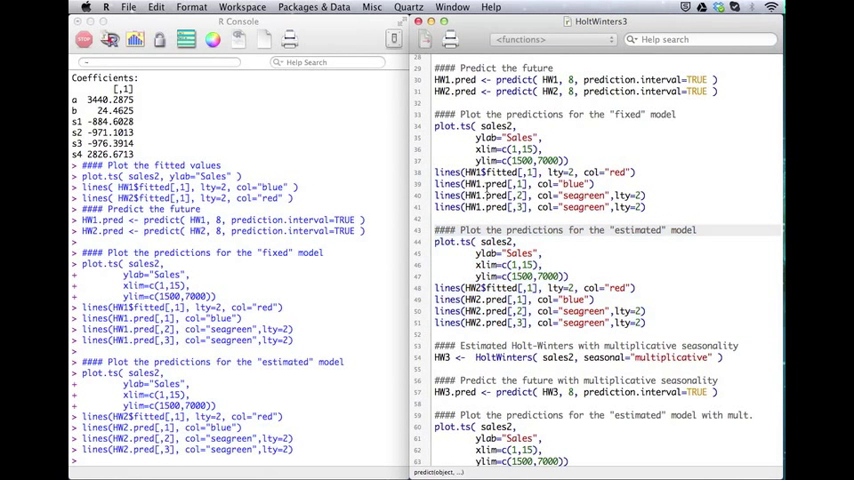
double_click(450, 79)
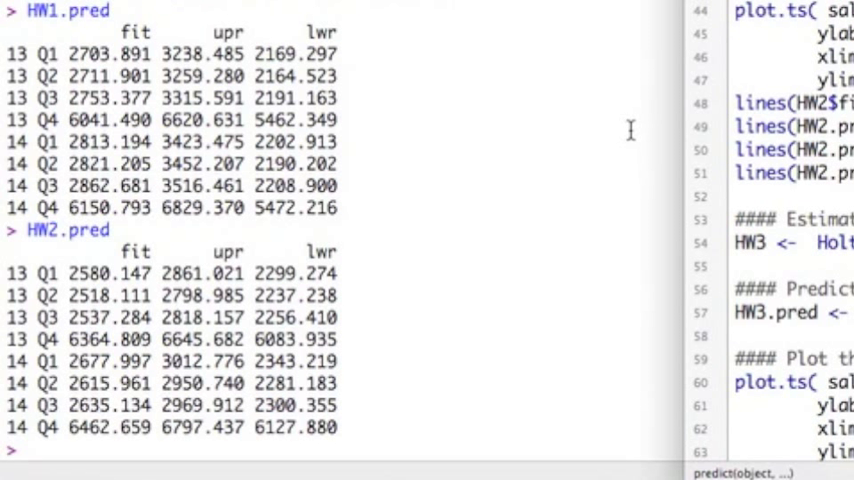
mouse_move(768, 105)
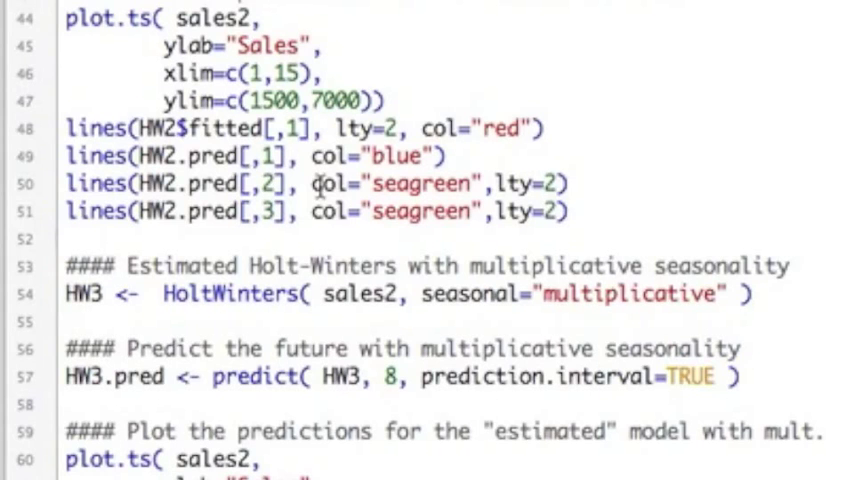
scroll(down, 3)
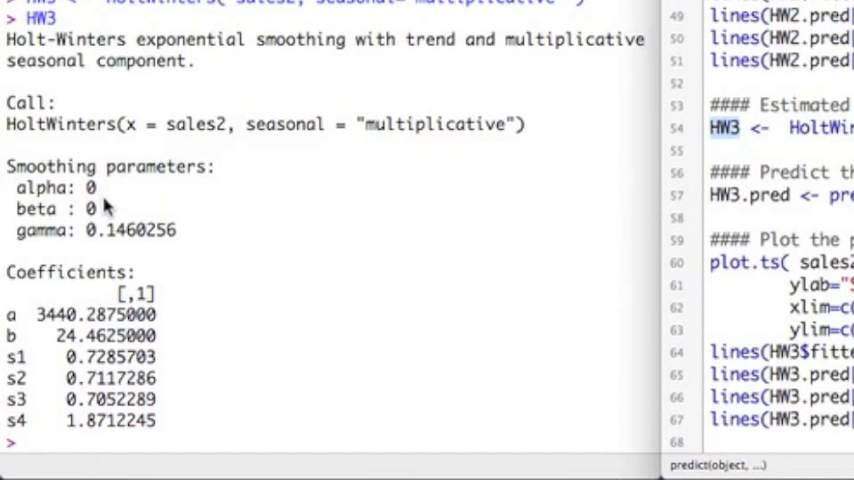
mouse_move(133, 238)
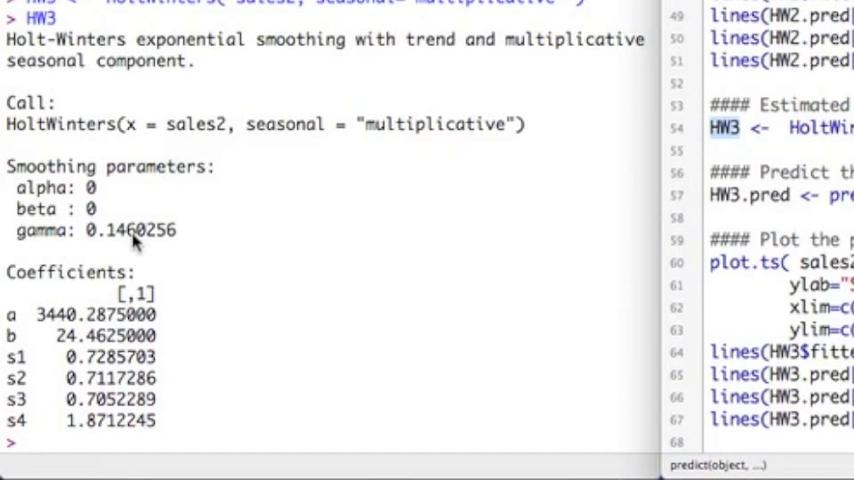
mouse_move(155, 322)
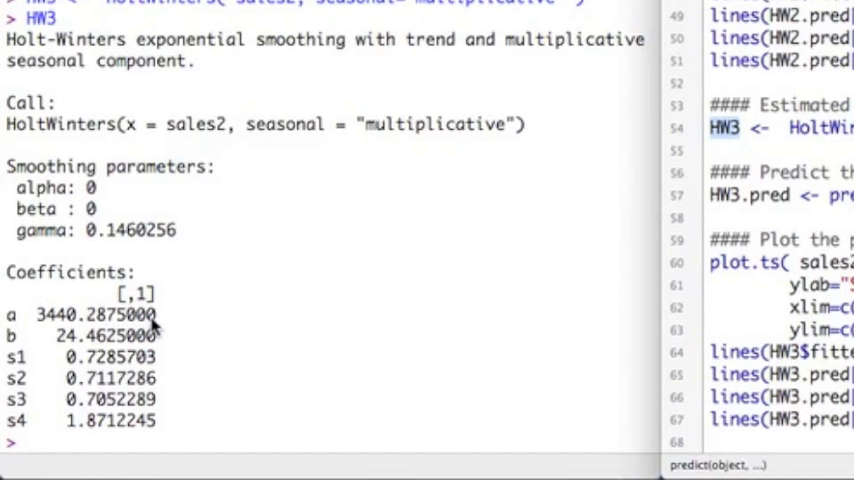
mouse_move(165, 340)
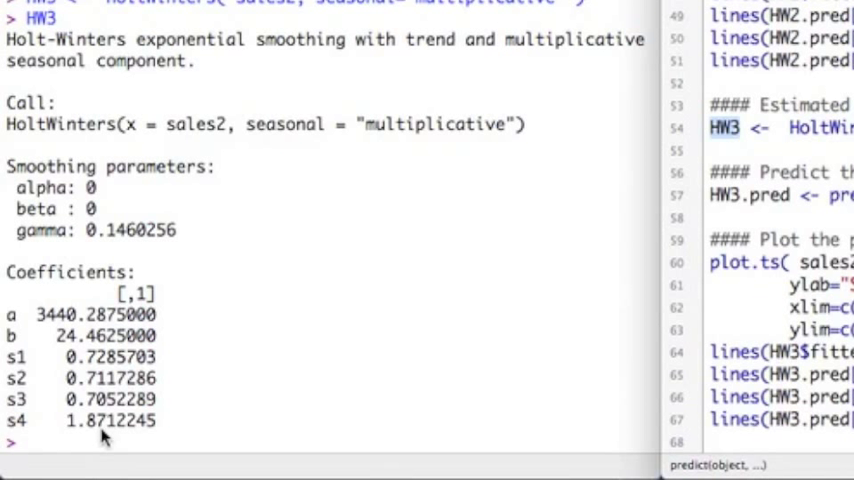
mouse_move(70, 367)
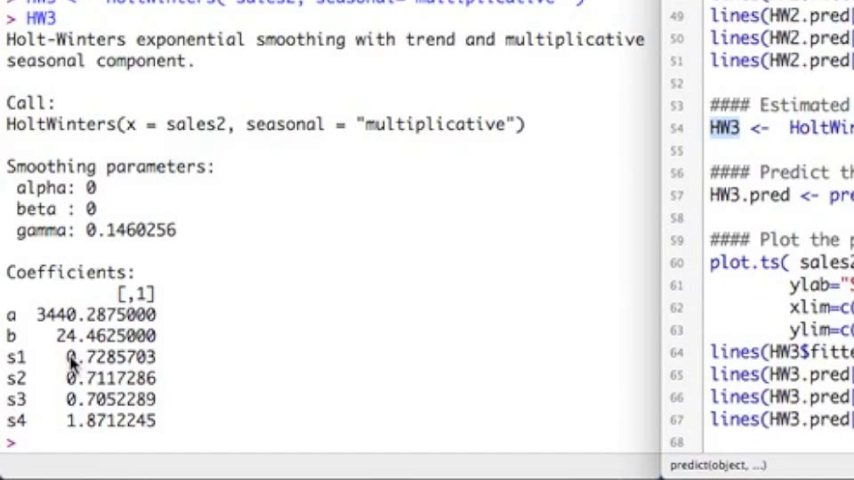
mouse_move(175, 365)
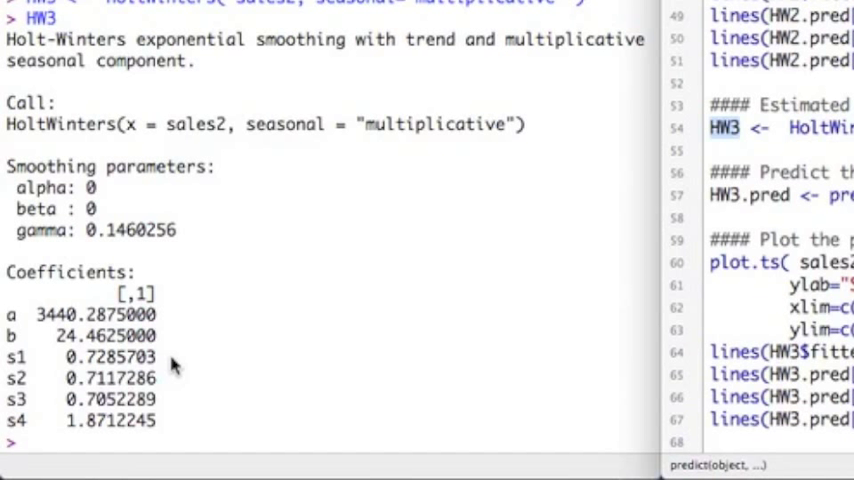
mouse_move(75, 388)
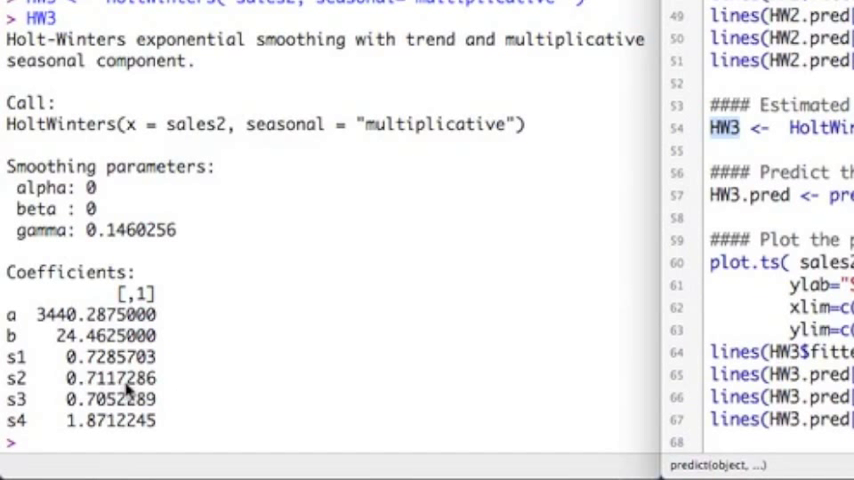
mouse_move(95, 410)
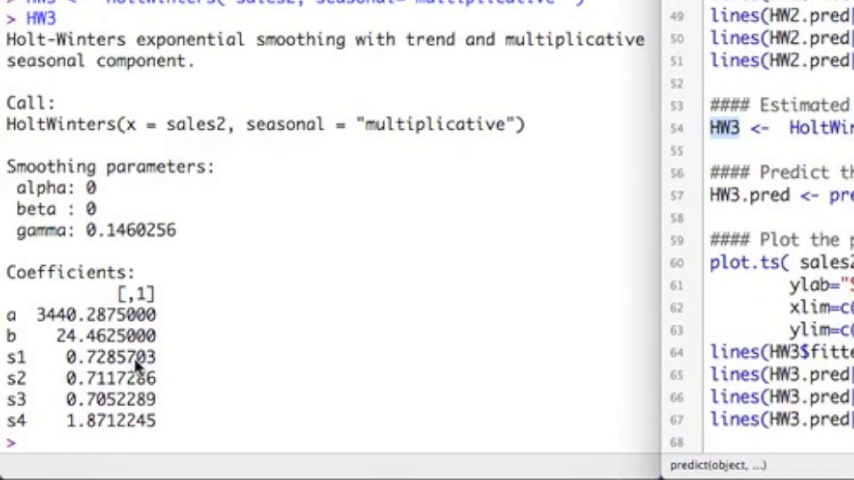
mouse_move(100, 393)
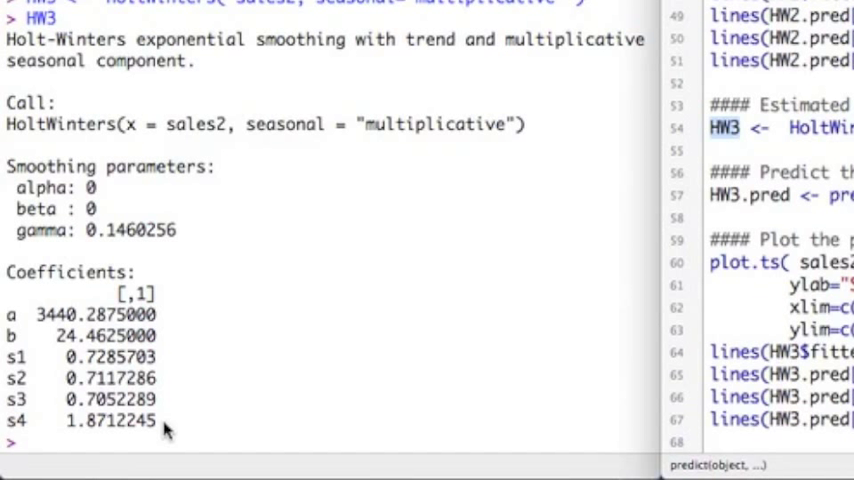
mouse_move(95, 250)
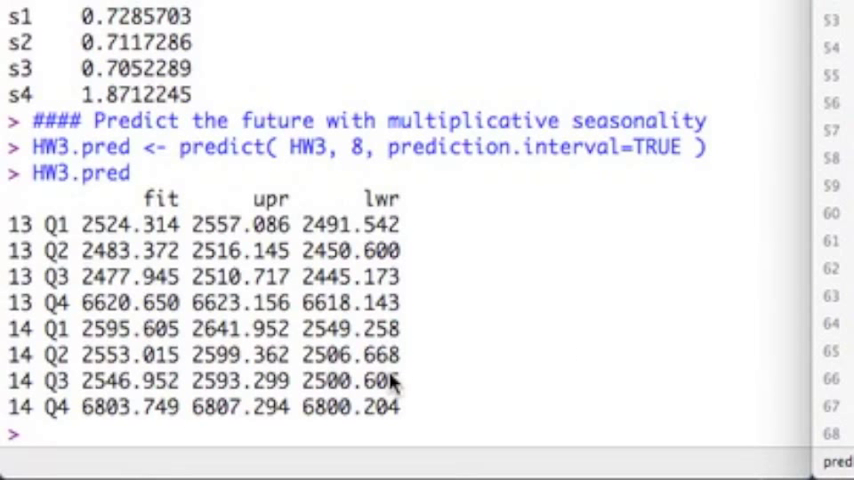
mouse_move(350, 340)
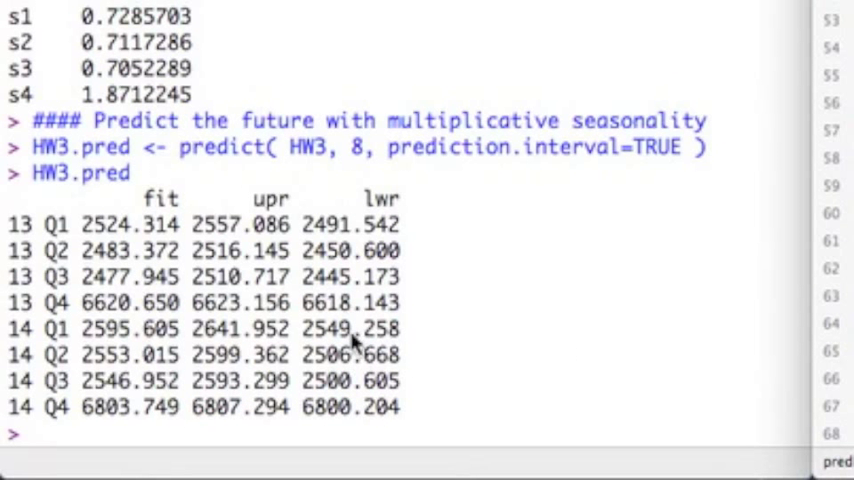
mouse_move(322, 430)
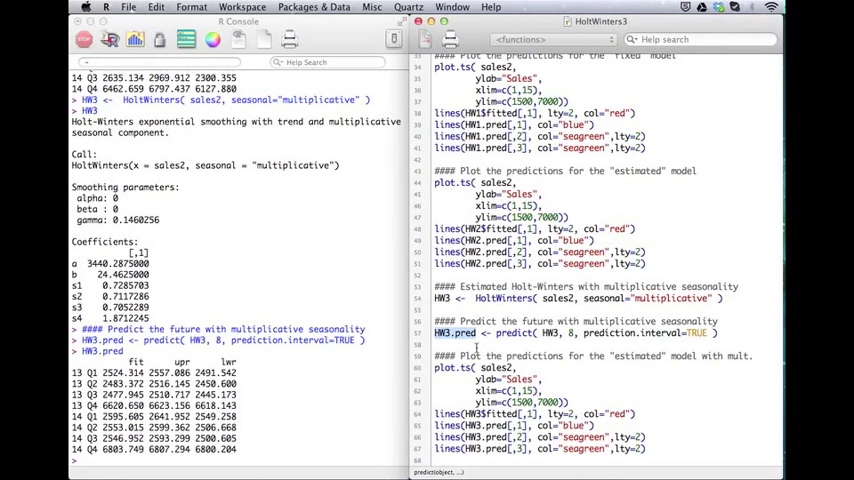
- Select script lines 59–67 plotting HW3's fitted values, forecasts and bands
drag(433, 332, 665, 448)
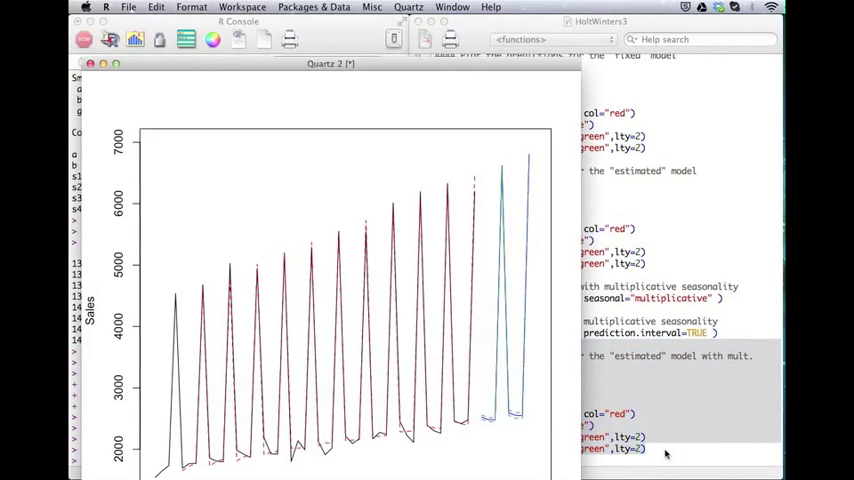
mouse_move(498, 187)
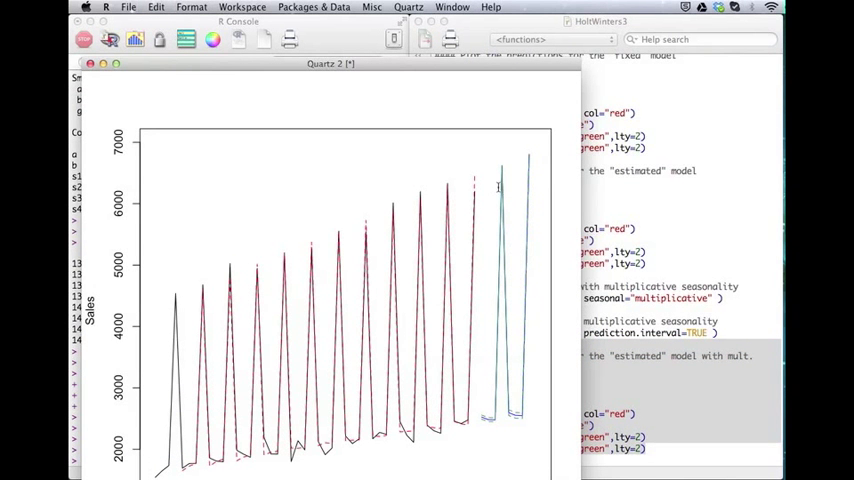
mouse_move(507, 254)
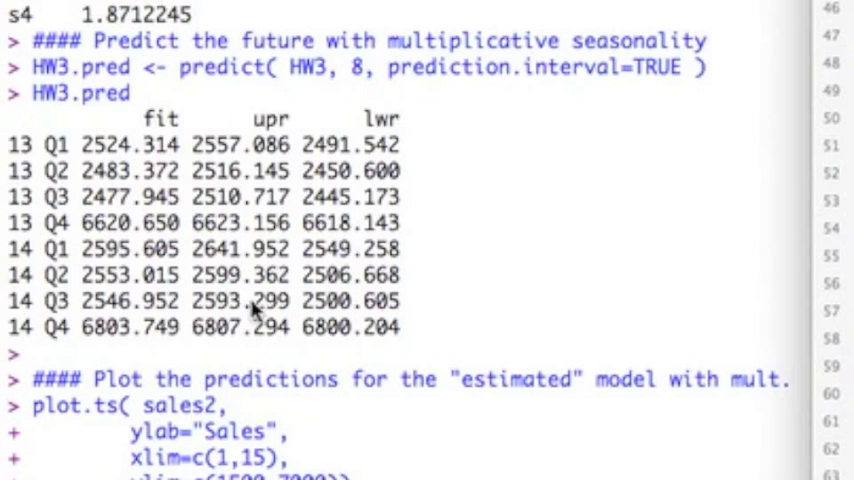
mouse_move(280, 308)
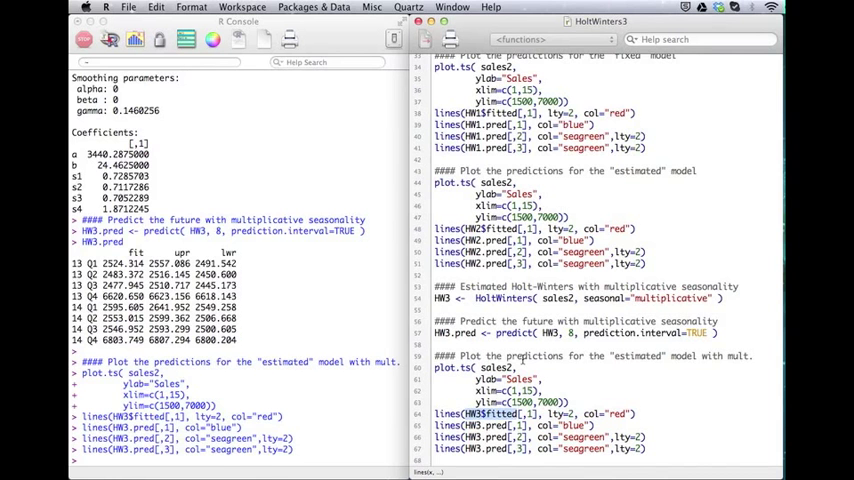
- Scroll through HW3$fitted output showing xhat, level, trend and season through year 10
scroll(down, 3)
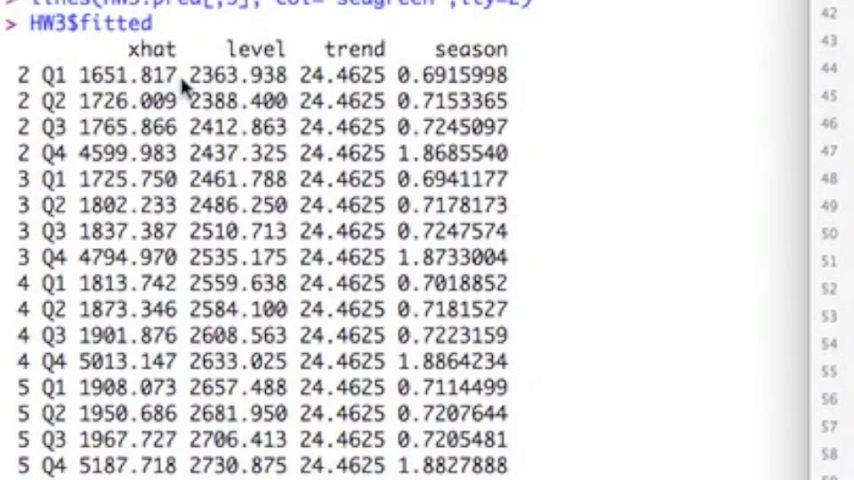
mouse_move(320, 78)
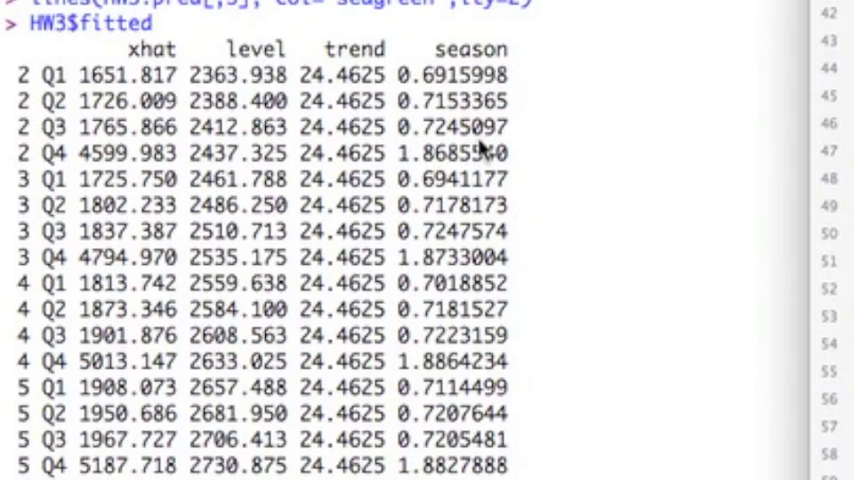
mouse_move(300, 85)
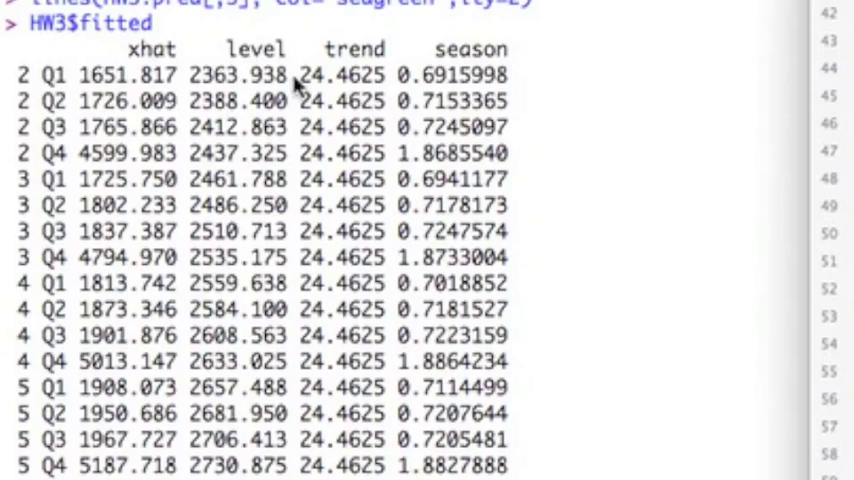
scroll(down, 3)
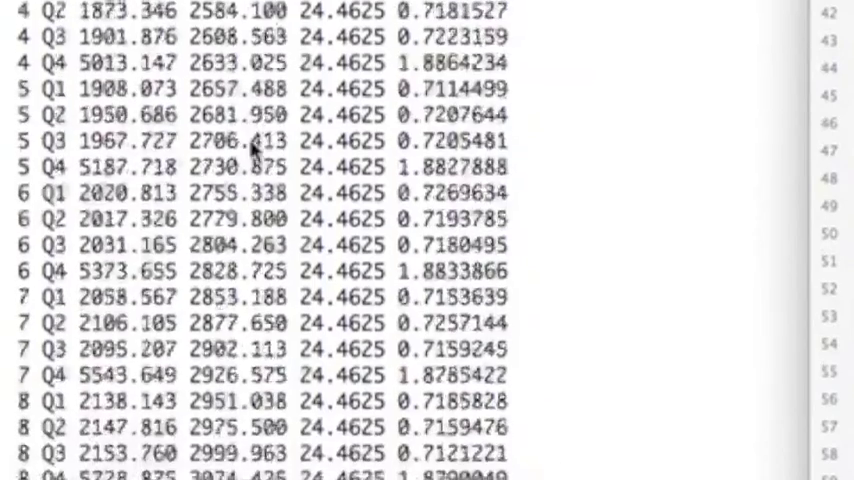
scroll(down, 3)
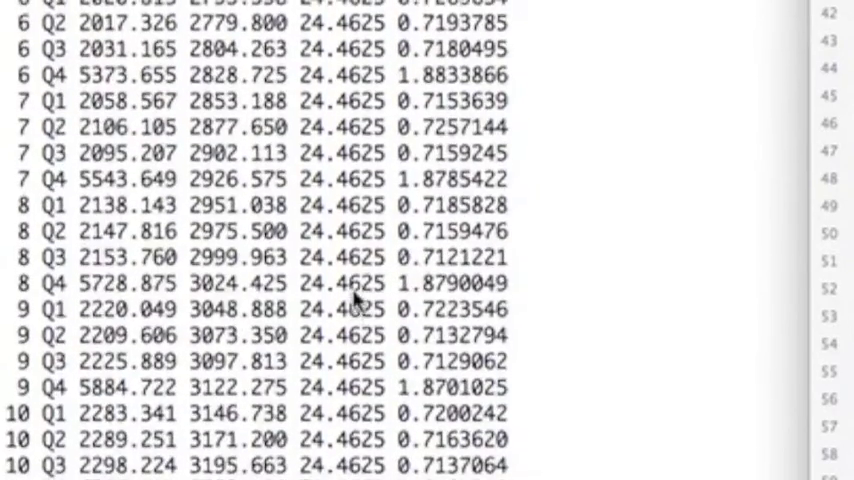
scroll(down, 3)
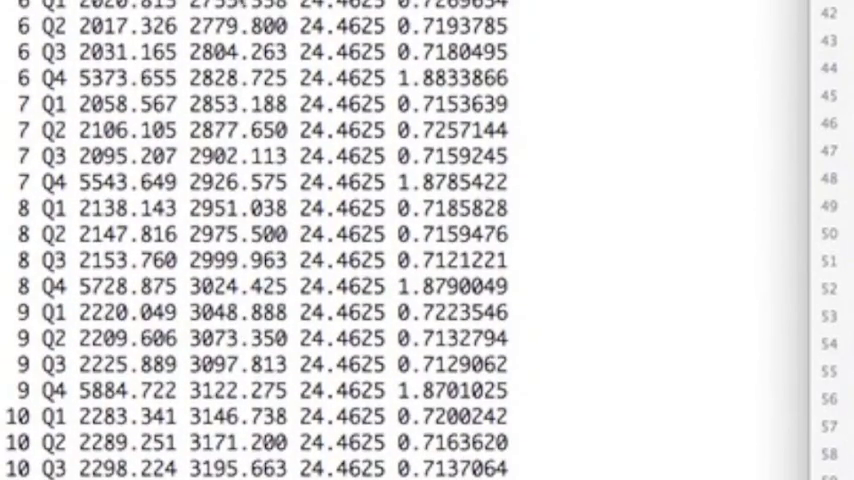